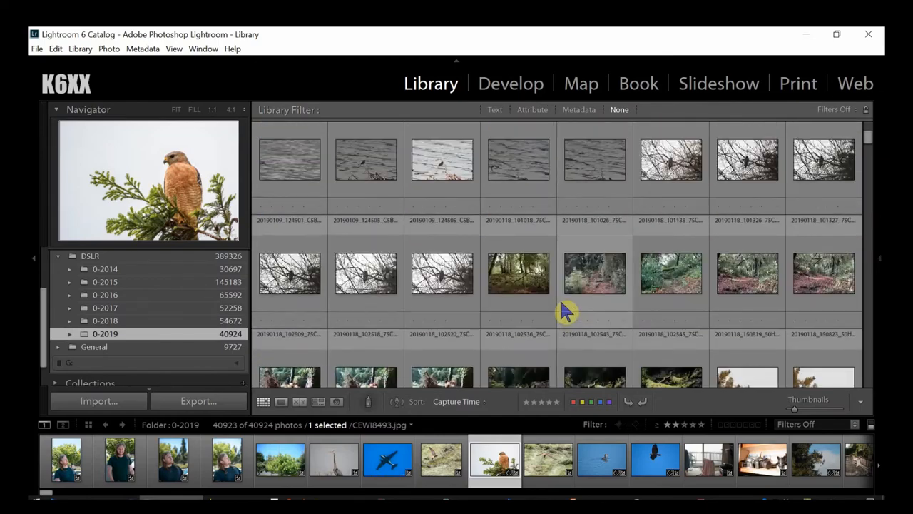
Turn off 'Replace Command Prompt with Windows PowerShell' in Taskbar settings and close Settings
scroll("down", 3)
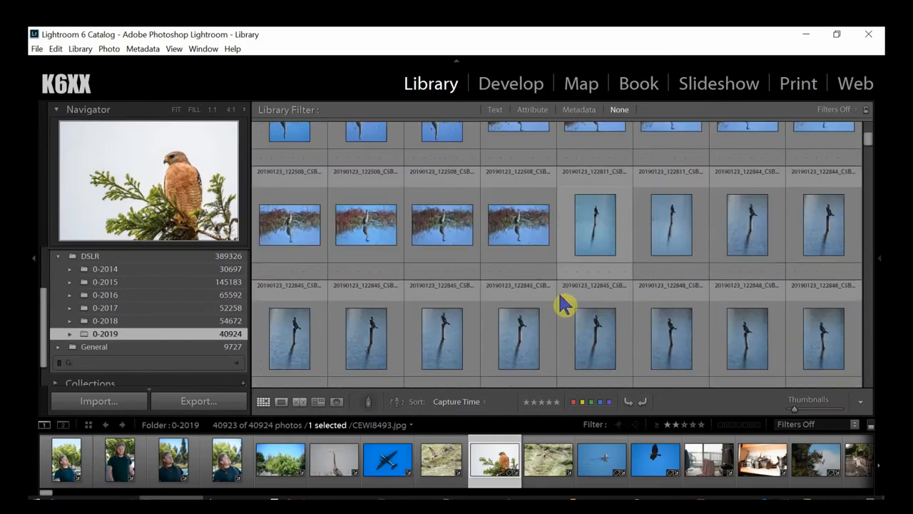
scroll("down", 3)
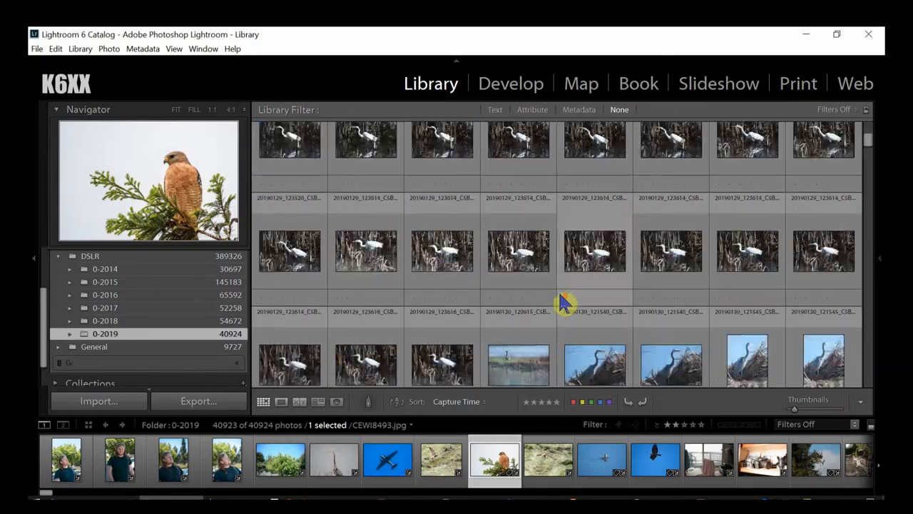
scroll("down", 3)
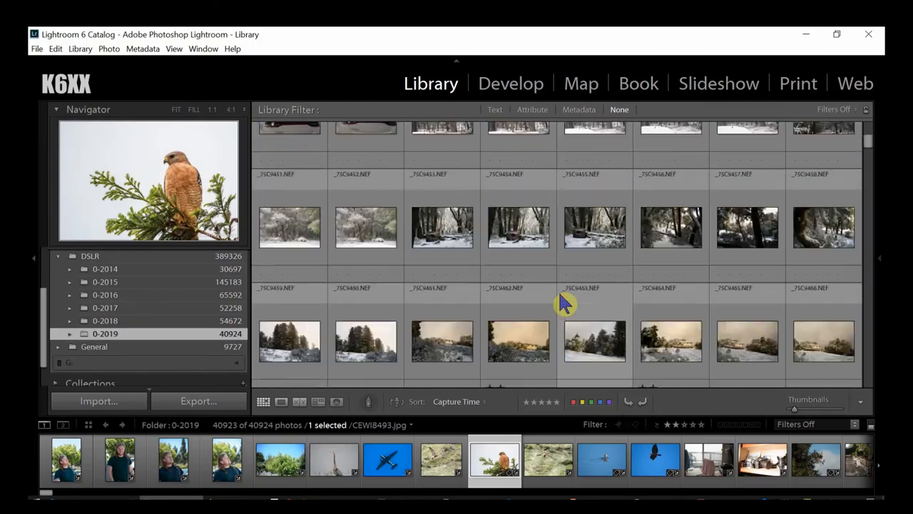
scroll("down", 3)
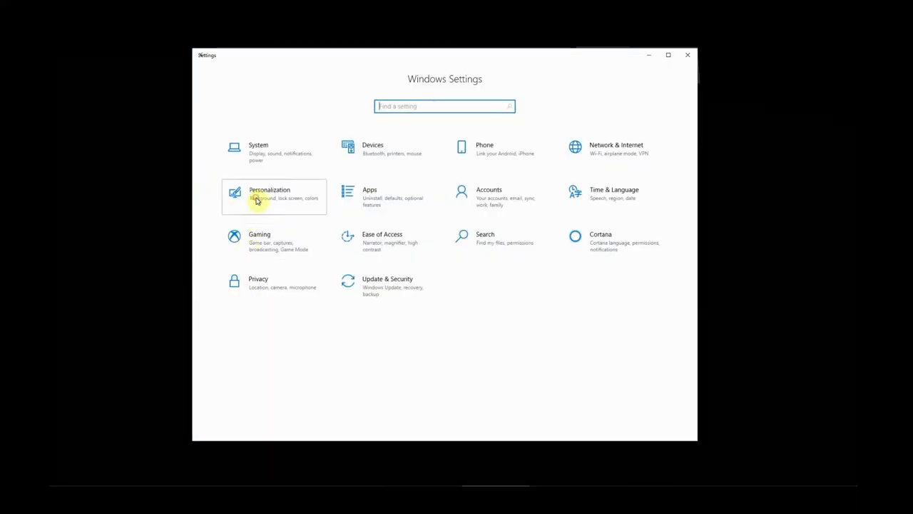
left_click(274, 196)
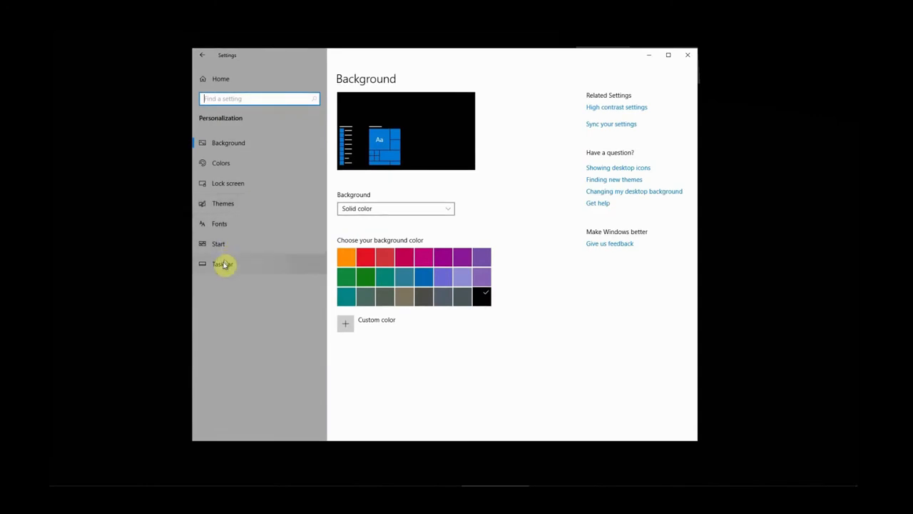
left_click(223, 264)
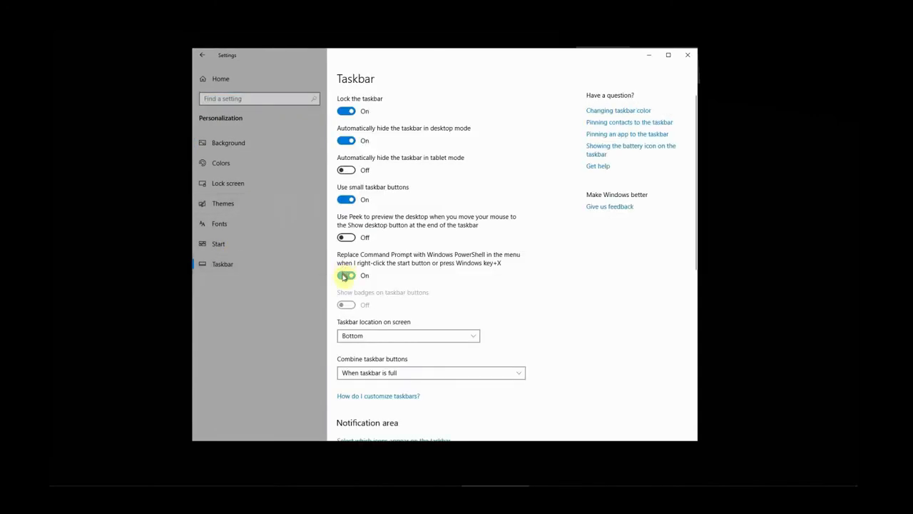
left_click(346, 276)
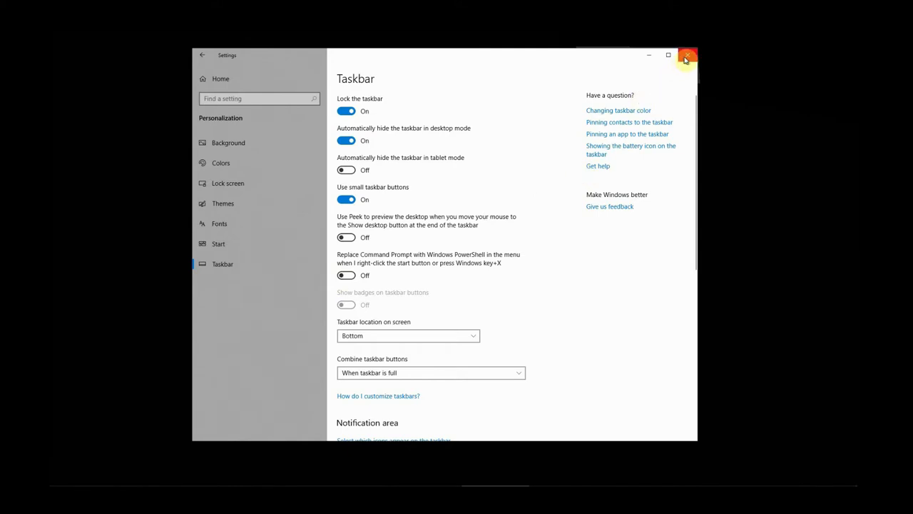
left_click(687, 55)
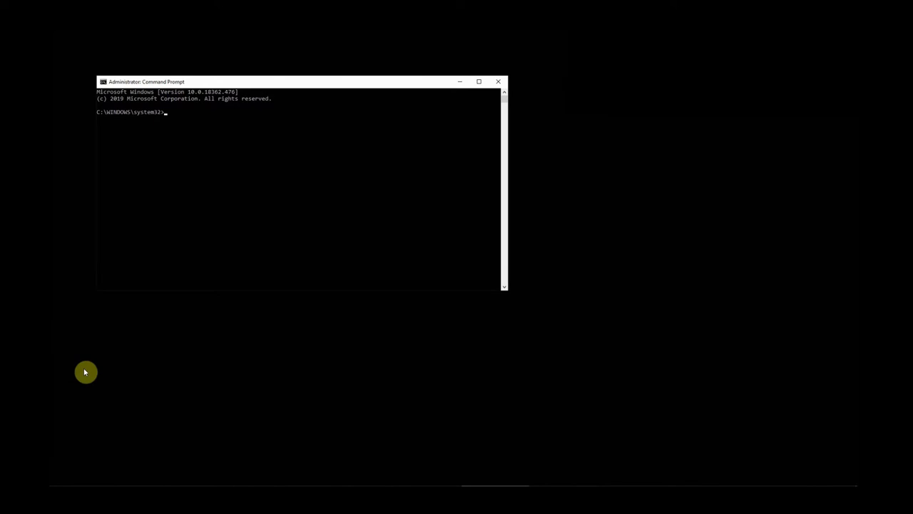
Run dir at the administrator C:\WINDOWS\system32 prompt
type("dir")
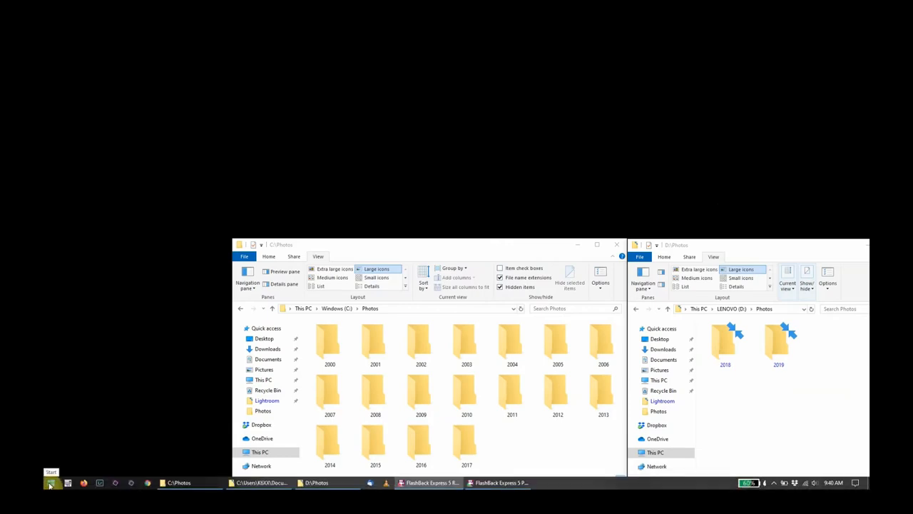
Launch Command Prompt (Admin), change directory to C:\Photos, and move the window above the folders
right_click(50, 482)
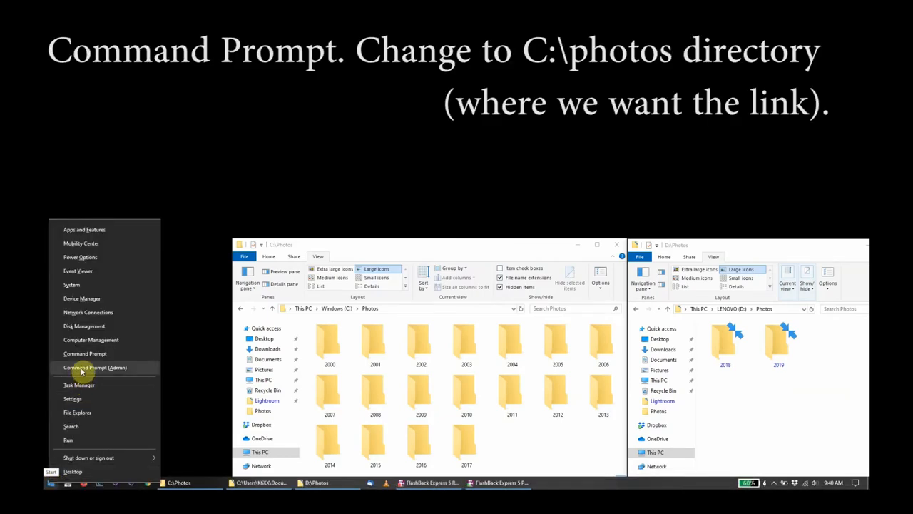
left_click(95, 367)
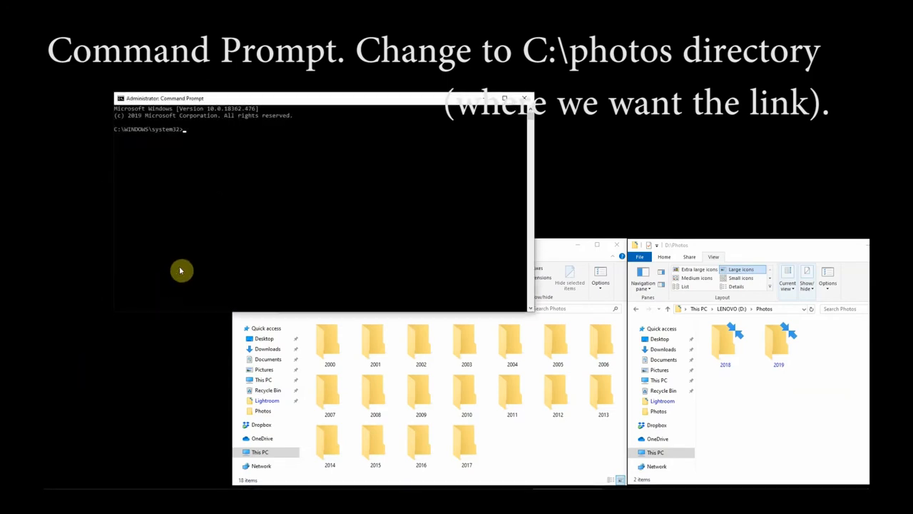
type("cd..")
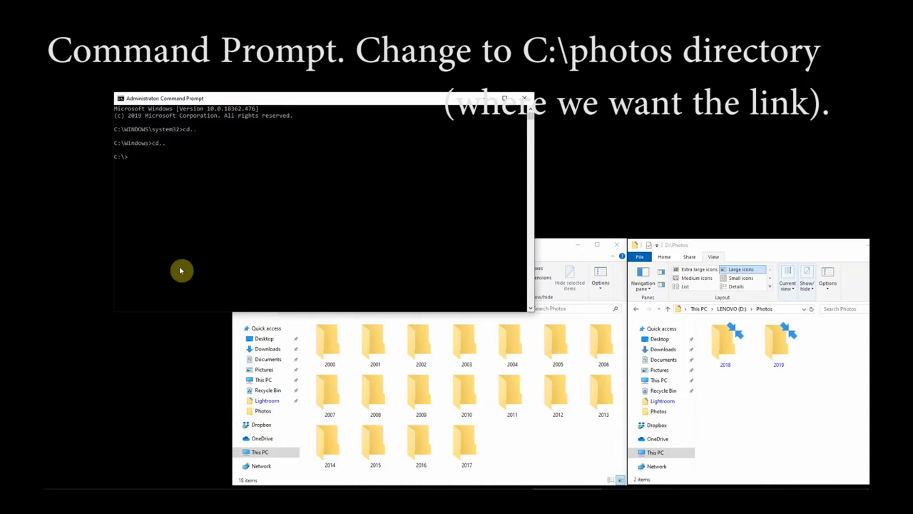
type("cd photos")
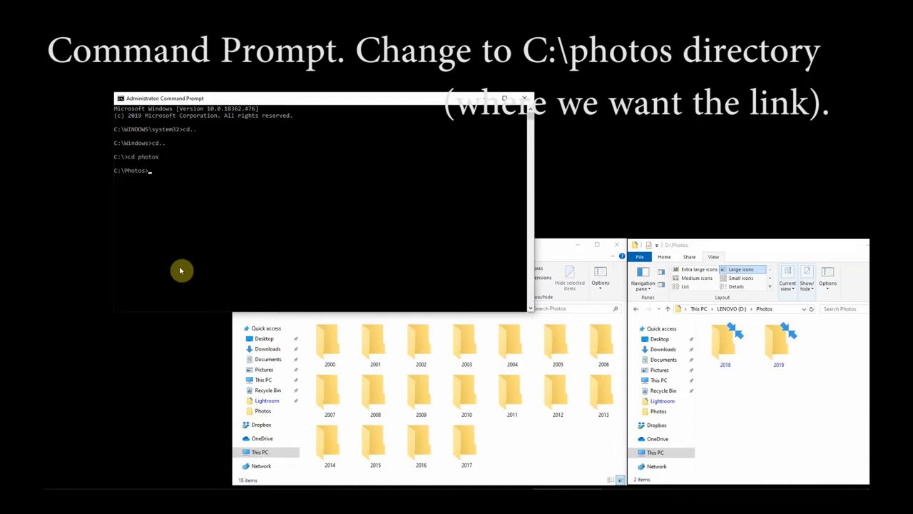
mouse_move(316, 124)
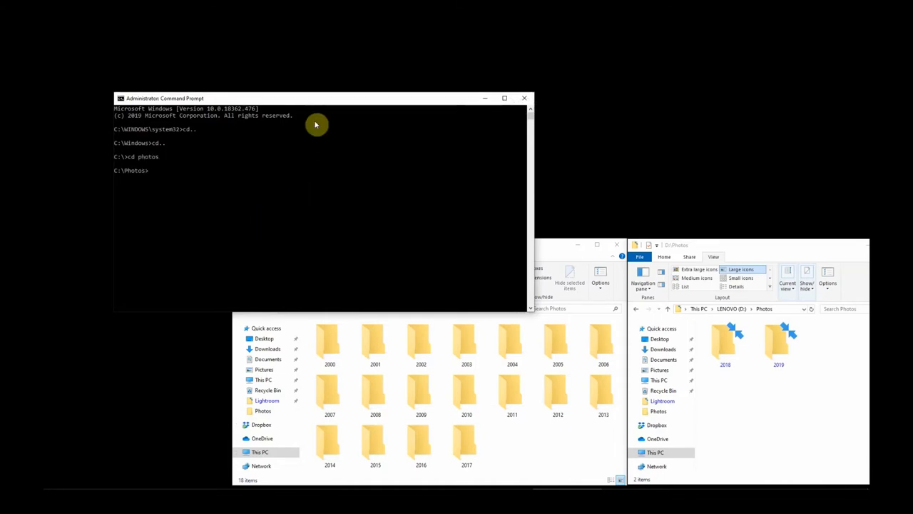
left_click_drag(317, 97, 364, 77)
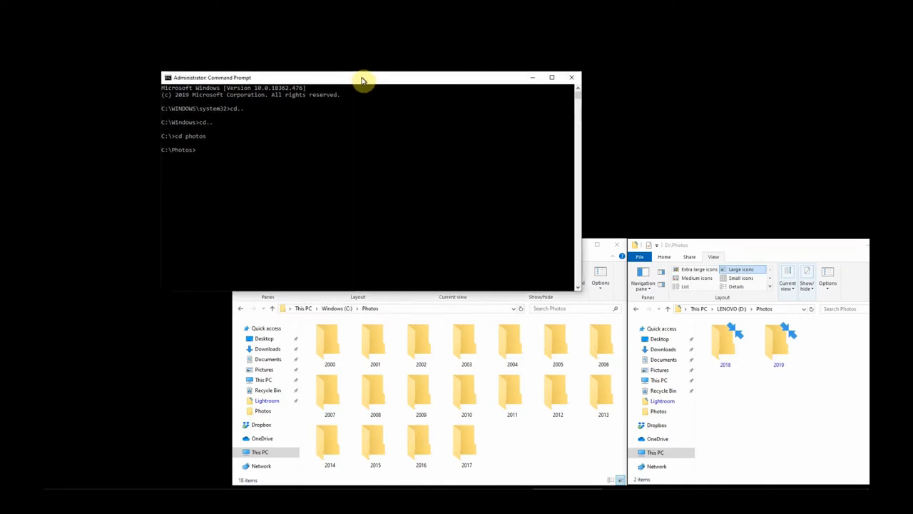
left_click_drag(362, 79, 360, 91)
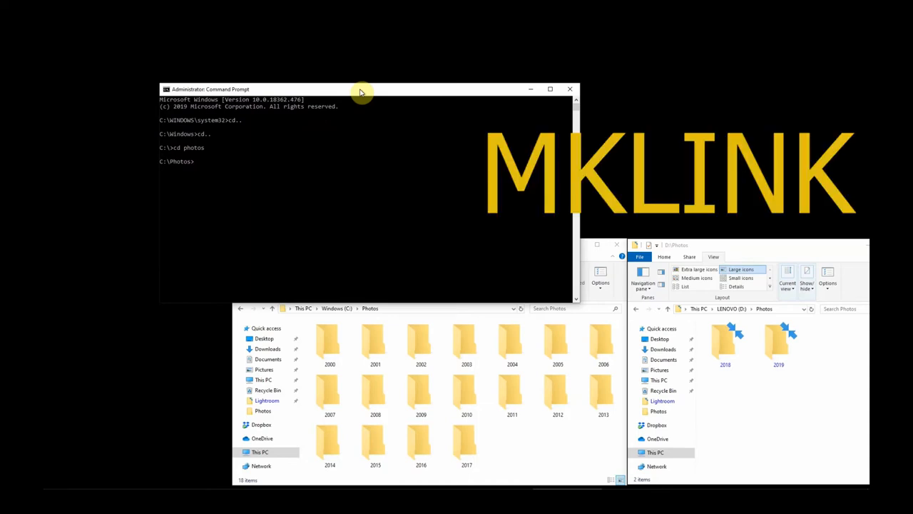
Run mklink alone to show its usage help with /D, /H and /J options
type("mklink")
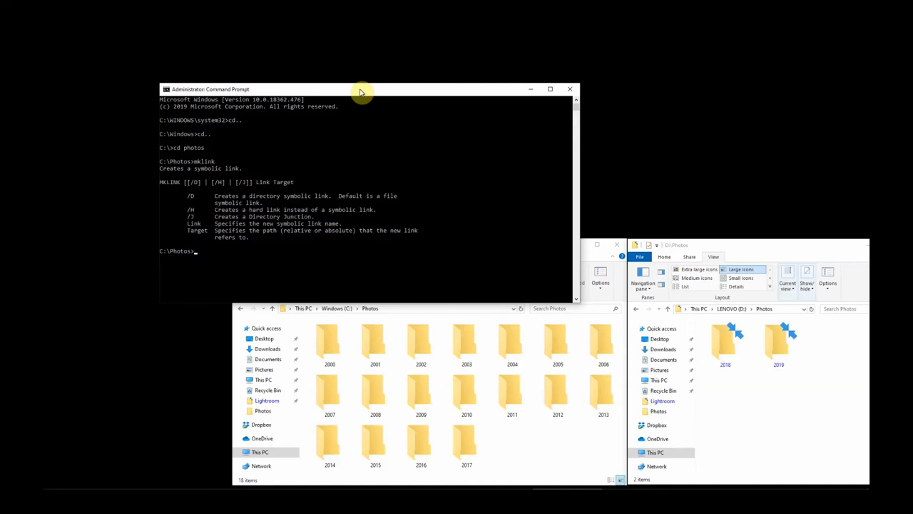
left_click(376, 343)
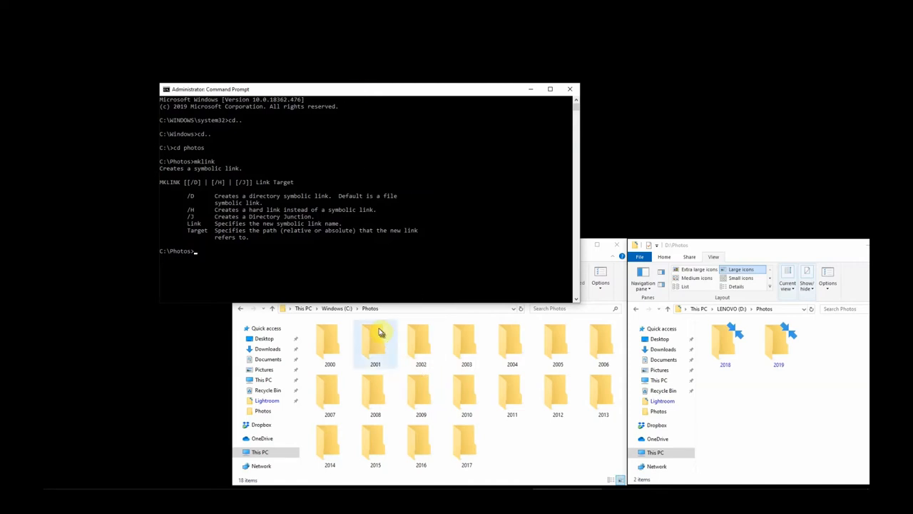
mouse_move(505, 446)
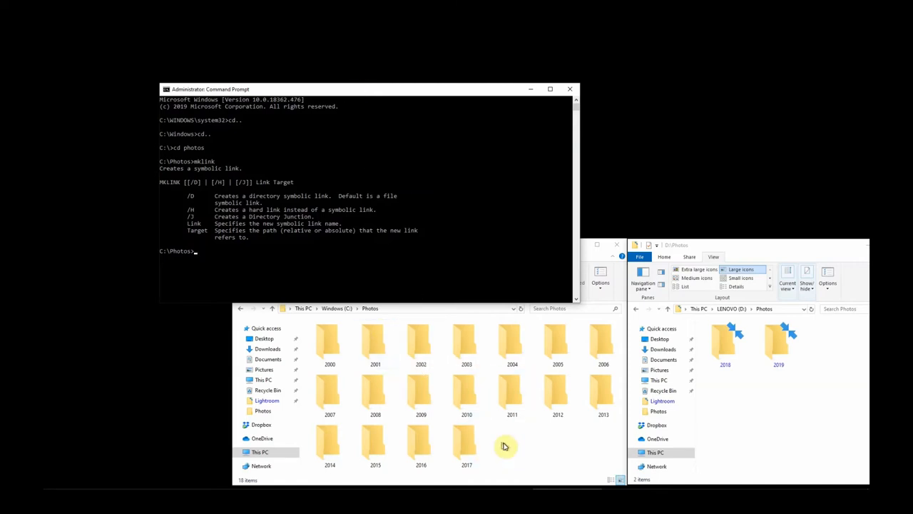
left_click(725, 344)
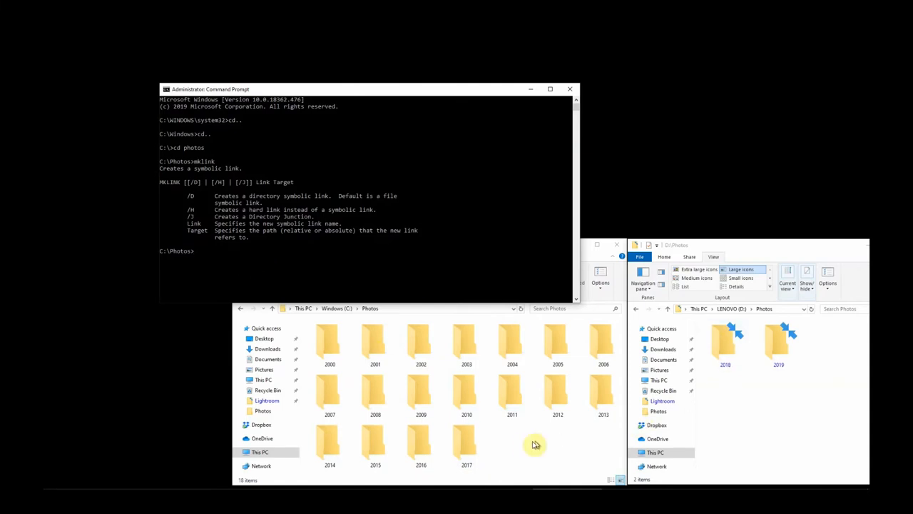
mouse_move(584, 434)
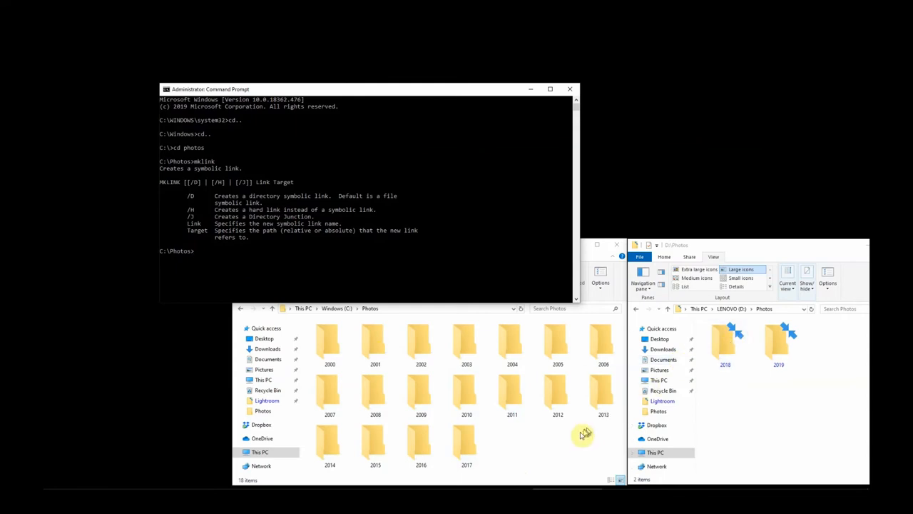
mouse_move(514, 444)
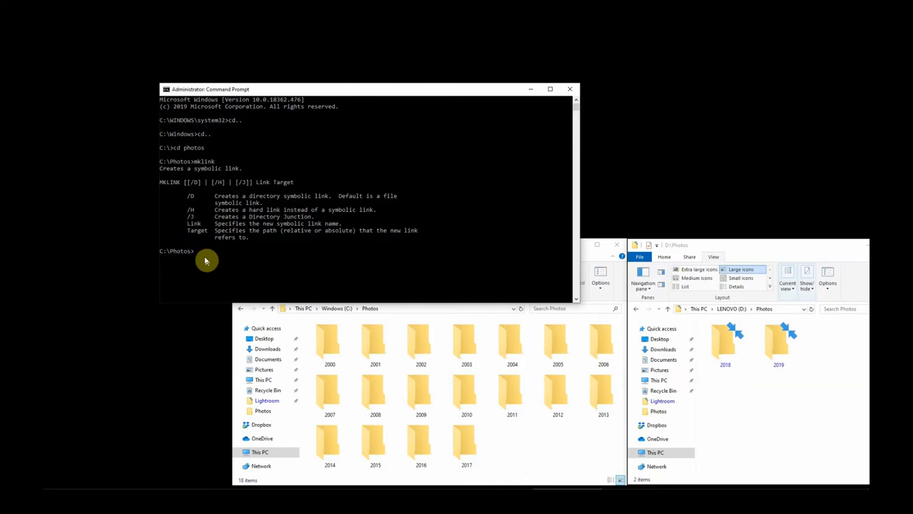
mouse_move(206, 256)
type("MKLINK")
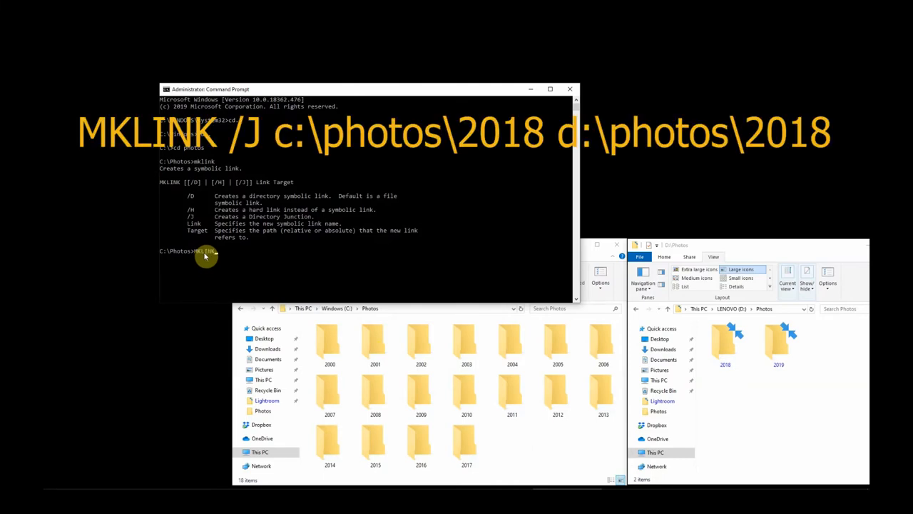
Run MKLINK /J c:\photos\2018 d:\photos\2018 to create the 2018 junction
type("/J")
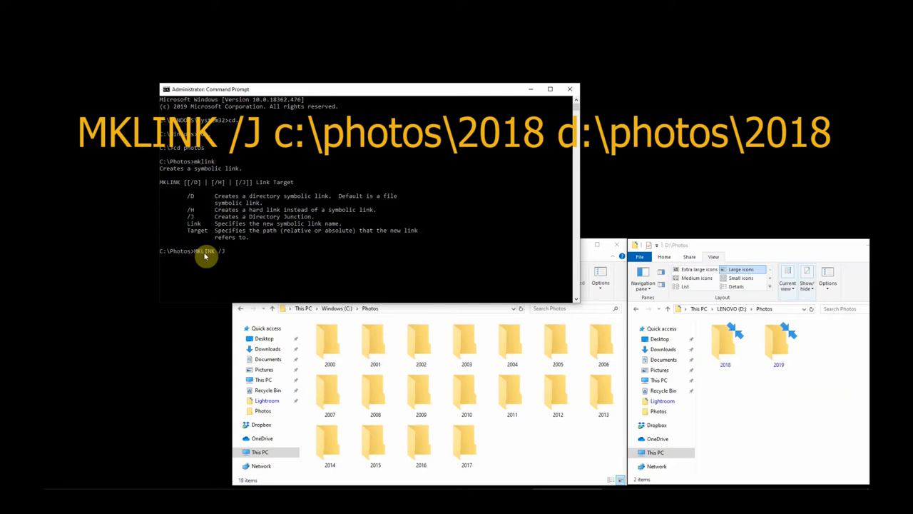
type("c")
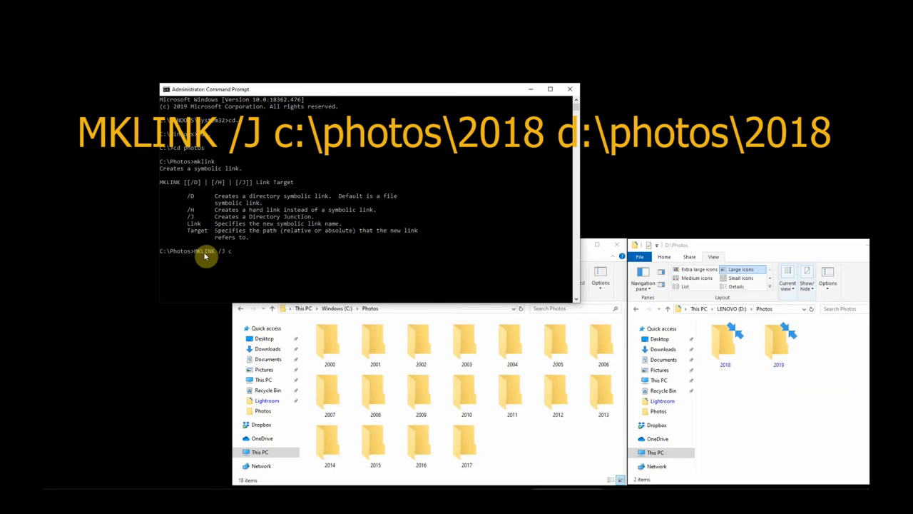
type(":\\photos\\")
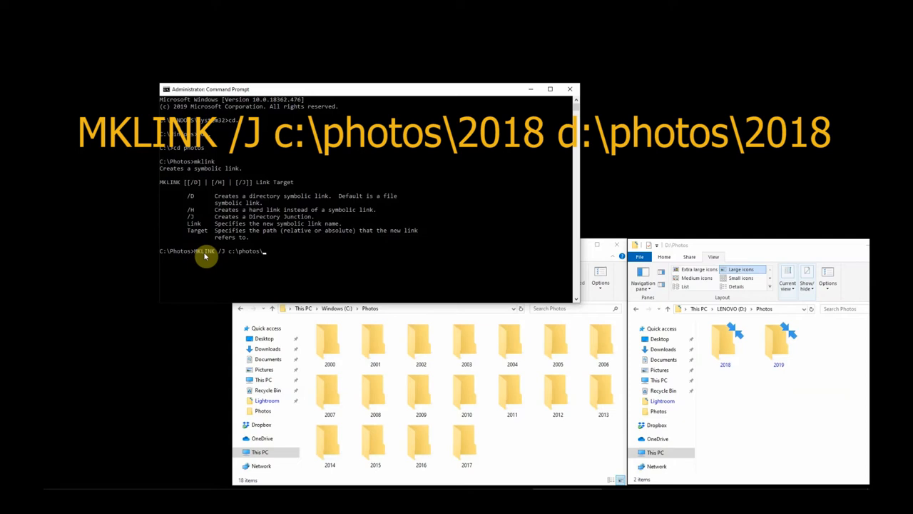
type("2018")
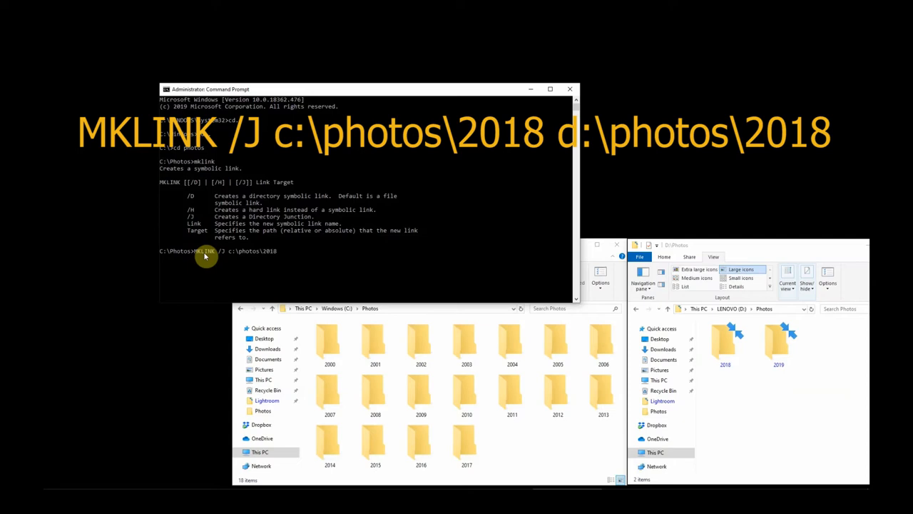
type("d:")
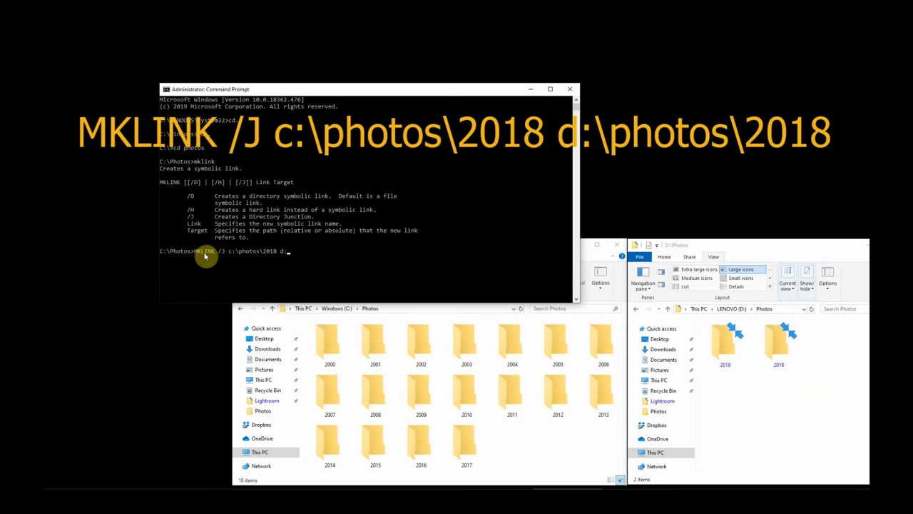
type("\\photos\\2018")
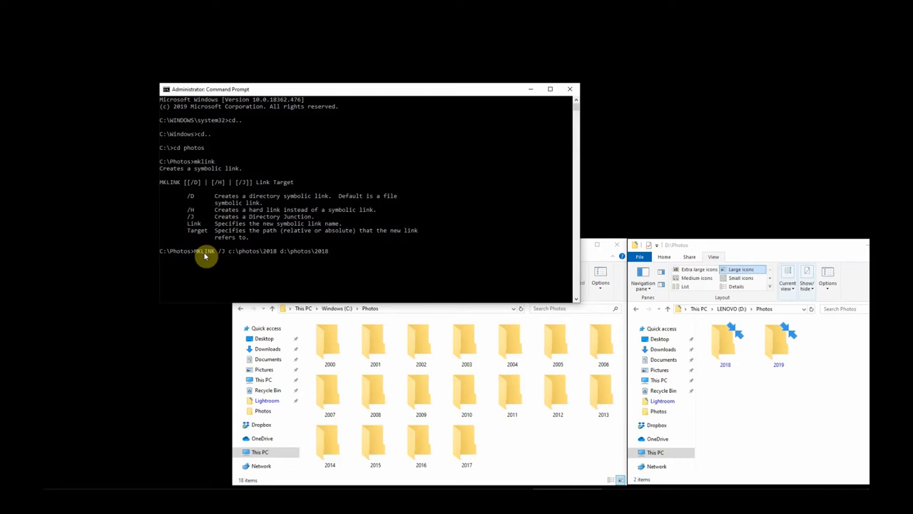
key("enter")
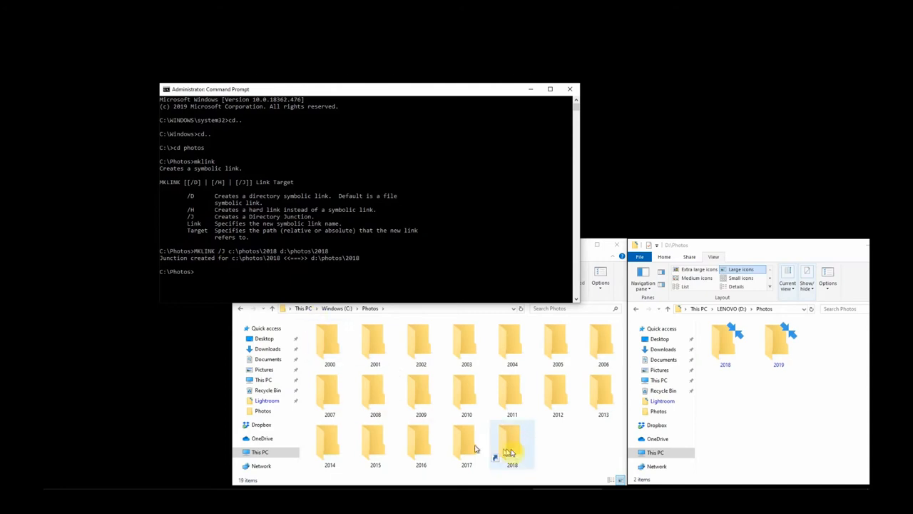
left_click(513, 442)
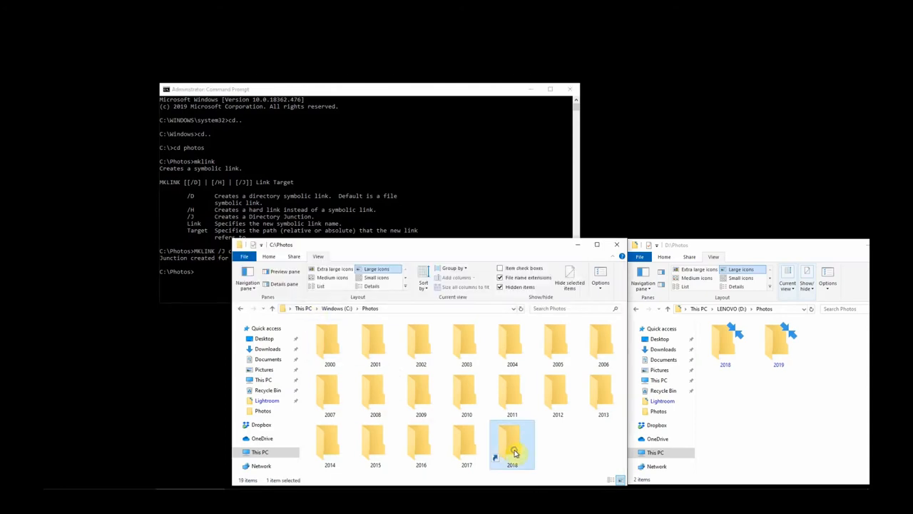
right_click(512, 446)
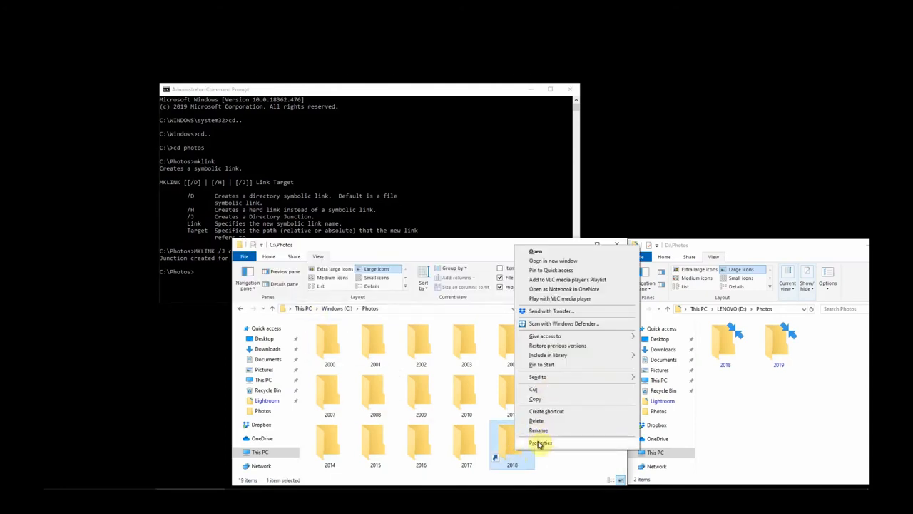
left_click(540, 443)
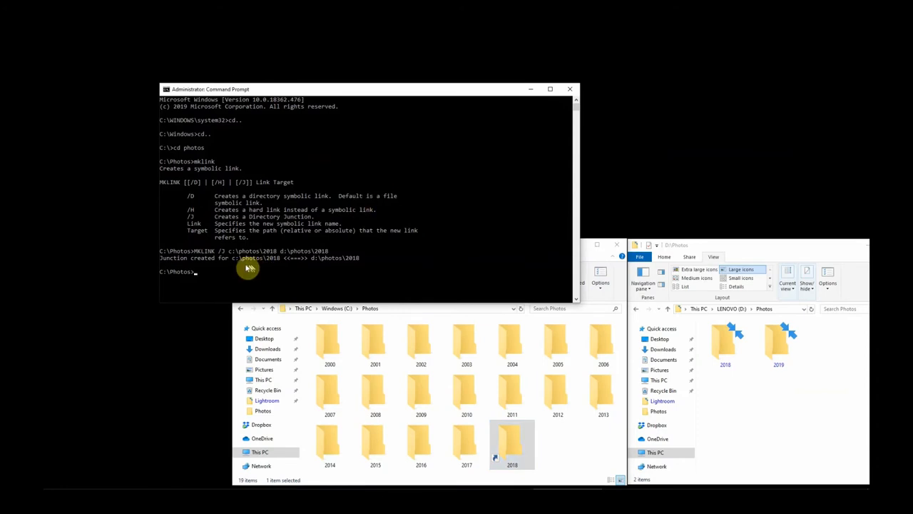
List the folder with dir, then run MKLINK /J c:\photos\2019 d:\photos\2019
type("dir")
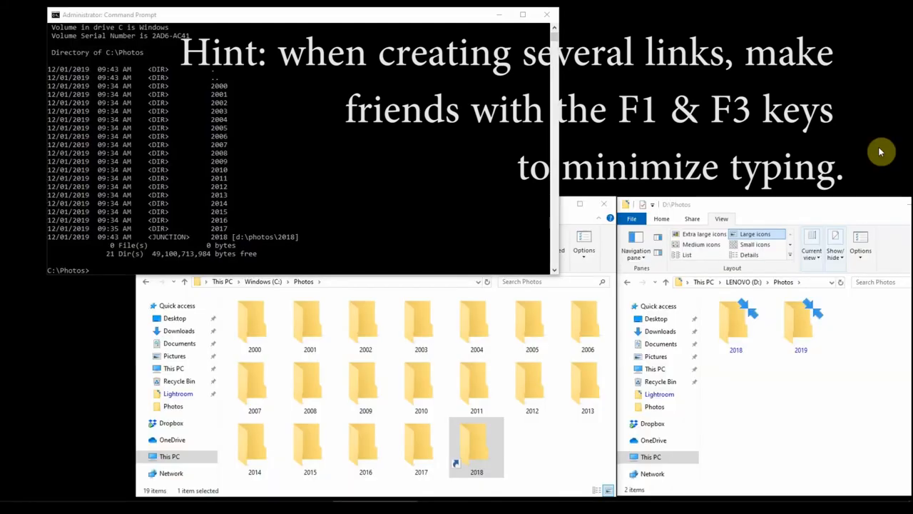
mouse_move(371, 27)
type("MKLINK /J c:\\photos\\")
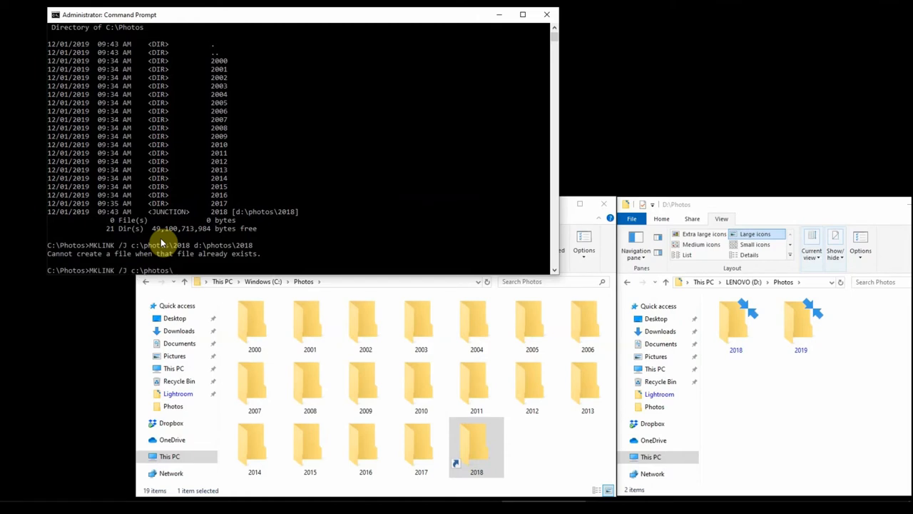
type("2019 d:\\photos\\2019")
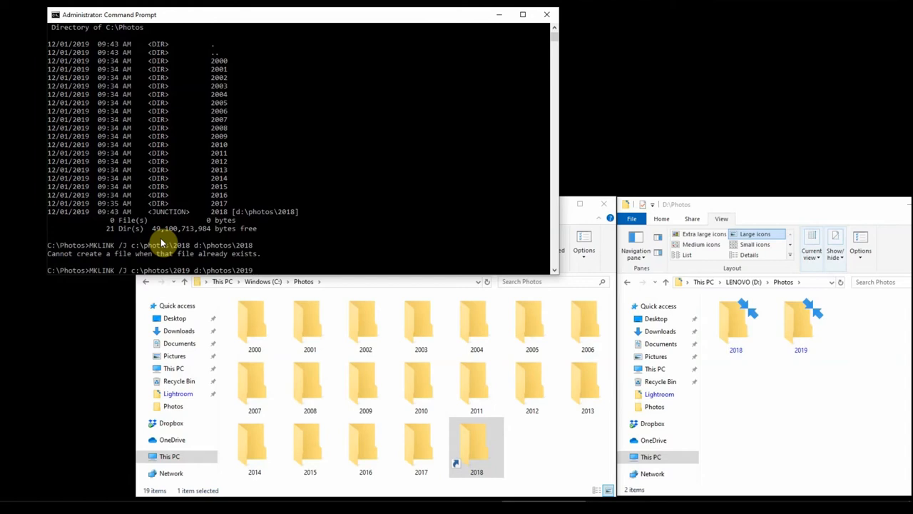
key("enter")
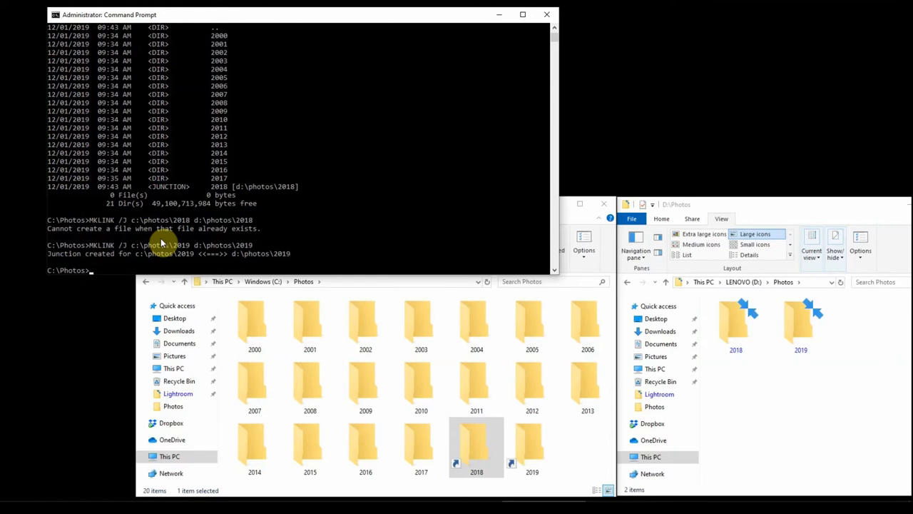
Type the MKLINK /J command creating the c:\photos\2020 junction to D:\Photos
type("MKLINK /J")
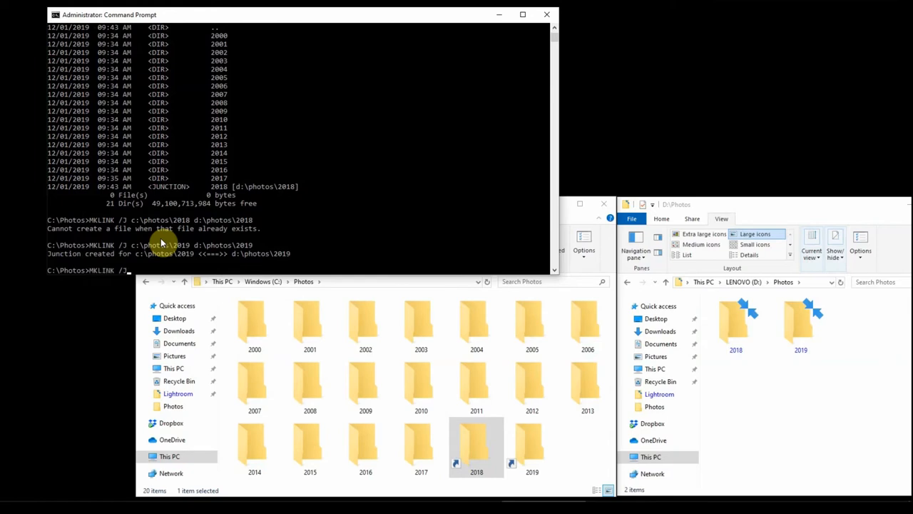
type("c:\\photos")
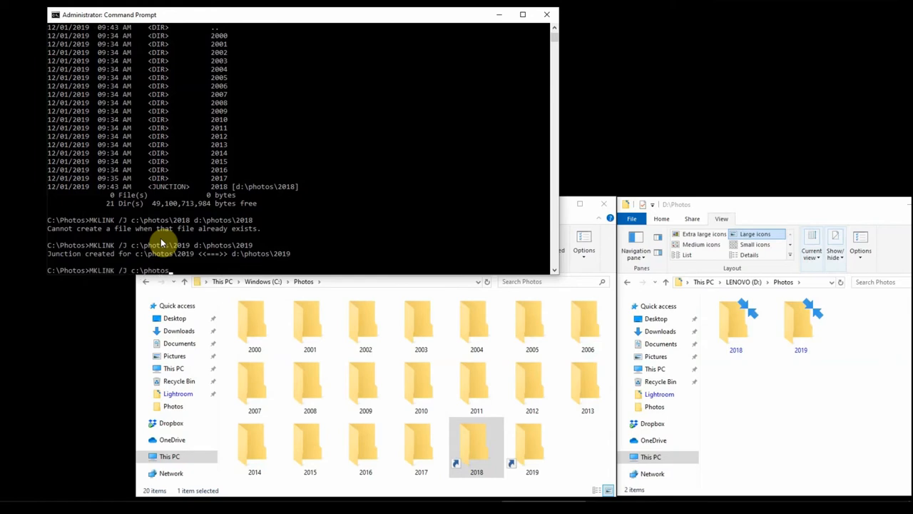
type("2020")
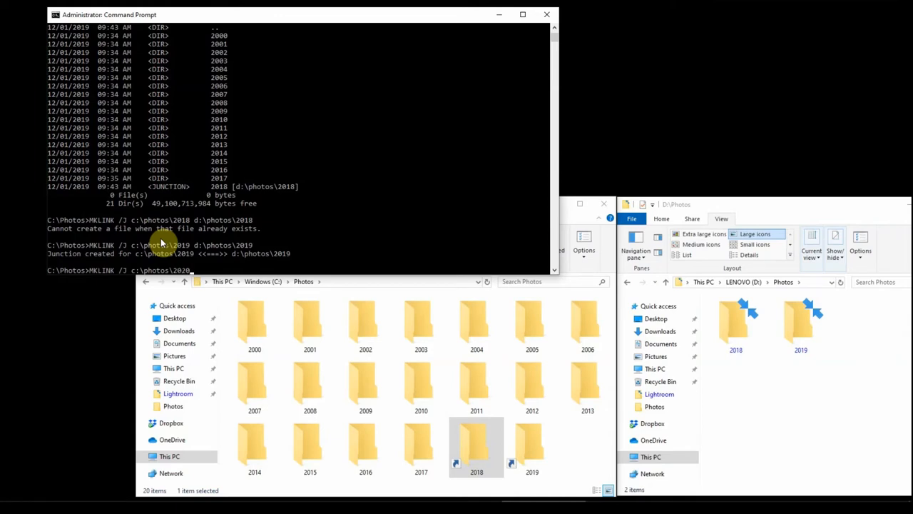
type("d:\\photos\\2019")
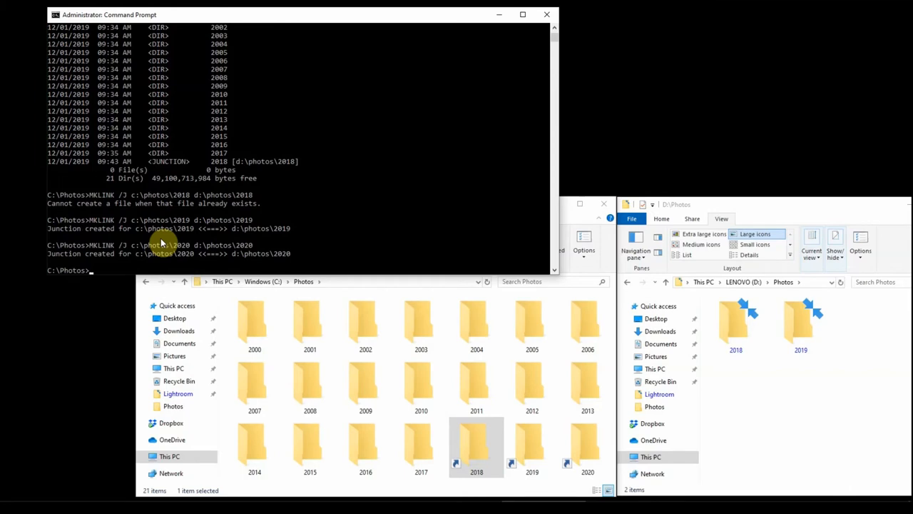
mouse_move(448, 239)
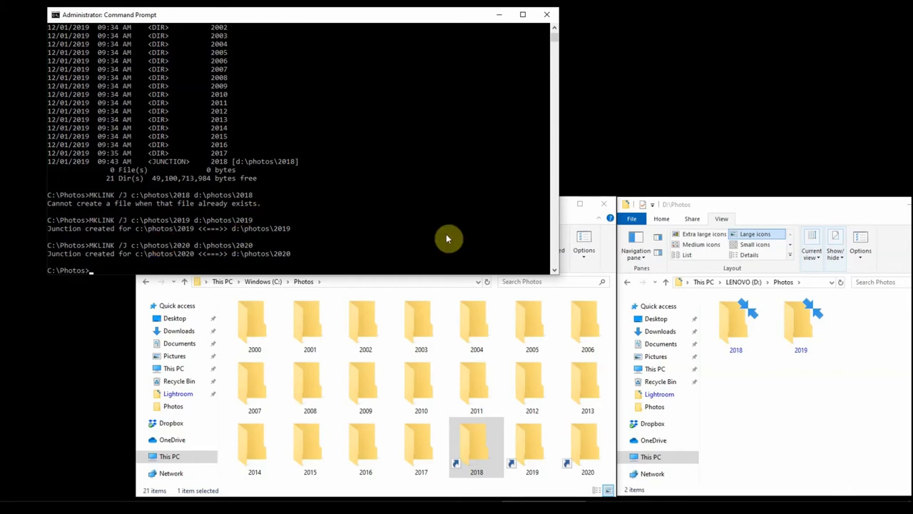
mouse_move(692, 313)
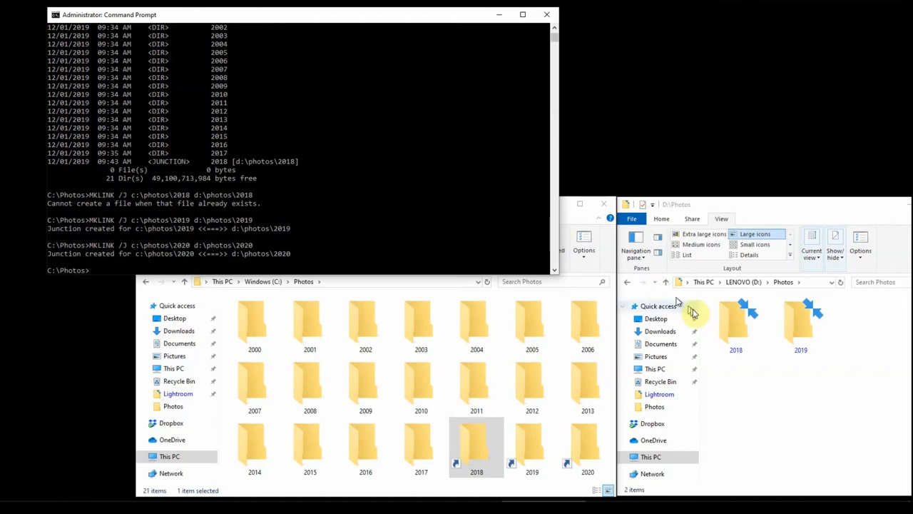
mouse_move(846, 329)
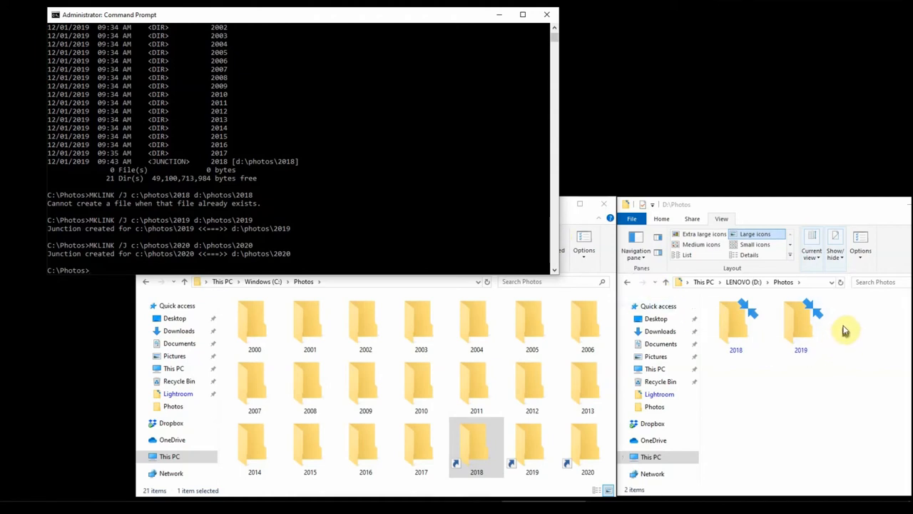
mouse_move(837, 339)
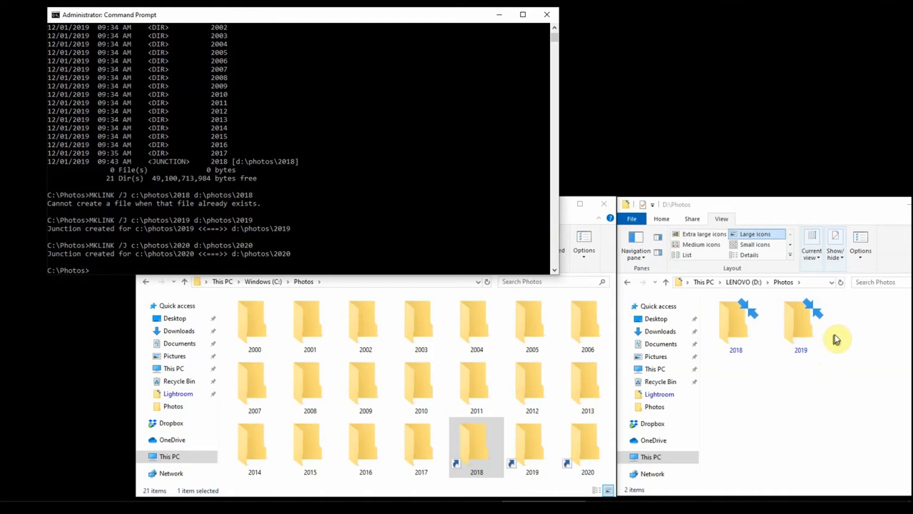
mouse_move(841, 349)
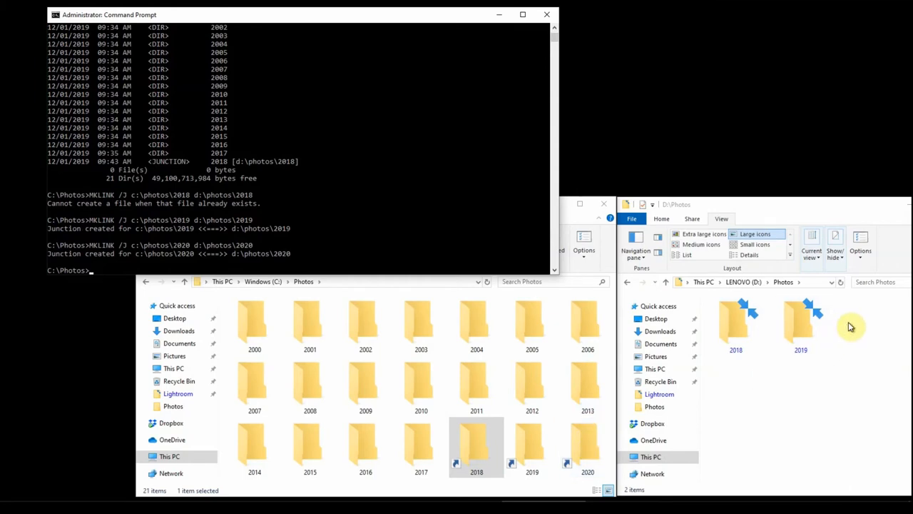
mouse_move(749, 363)
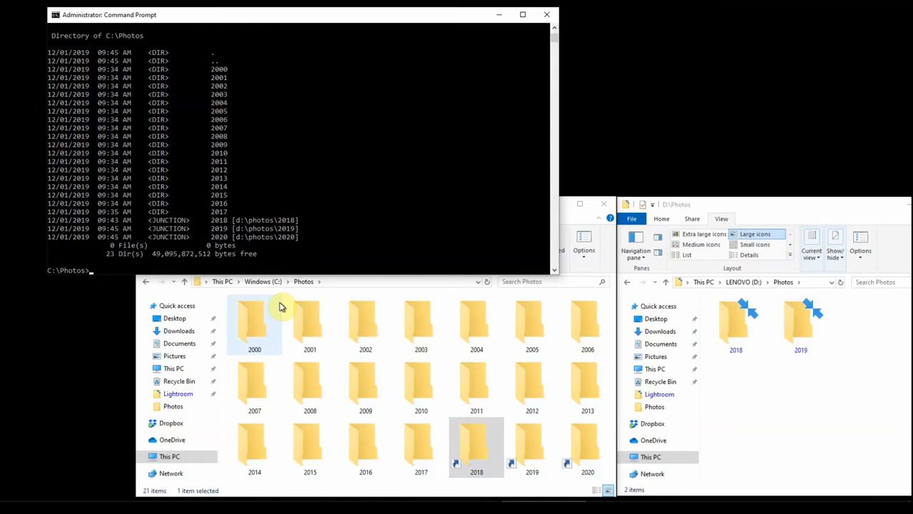
mouse_move(588, 391)
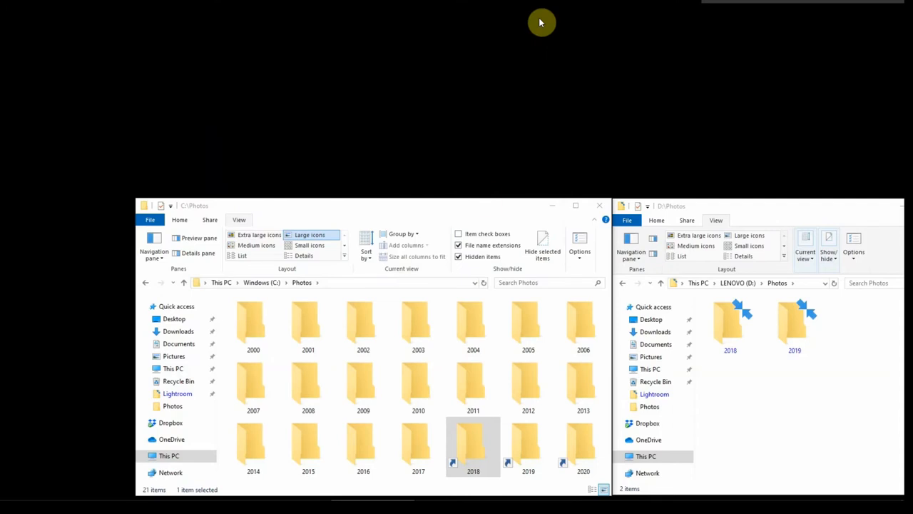
Open the linked C:\Photos\2018 folder and D:\Photos\2018, both showing empty
left_click(473, 446)
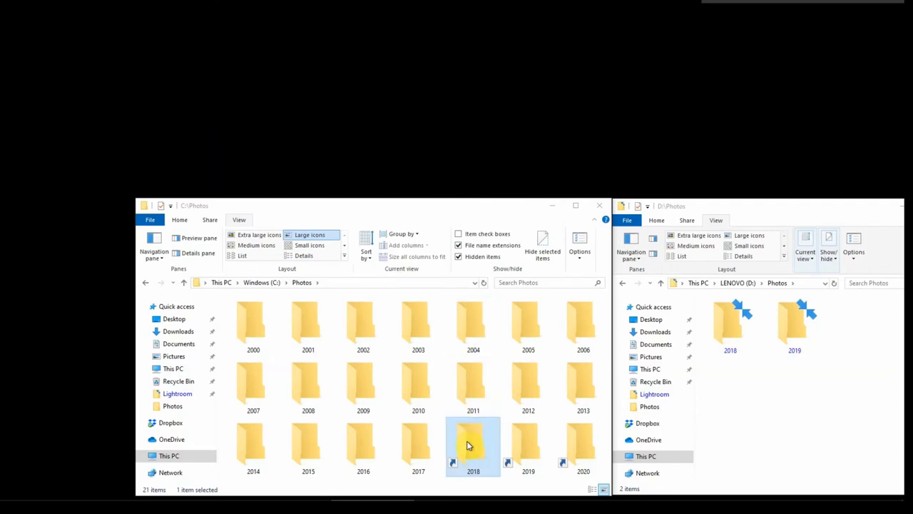
double_click(473, 442)
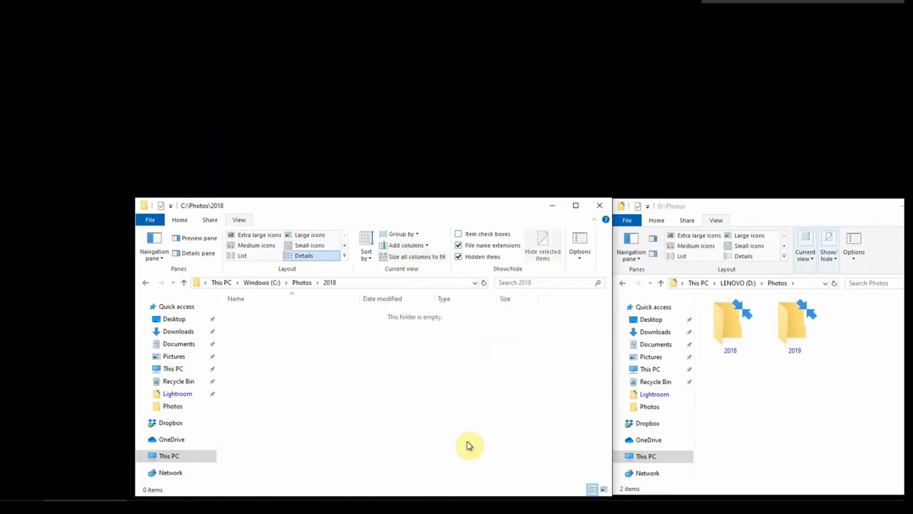
mouse_move(264, 293)
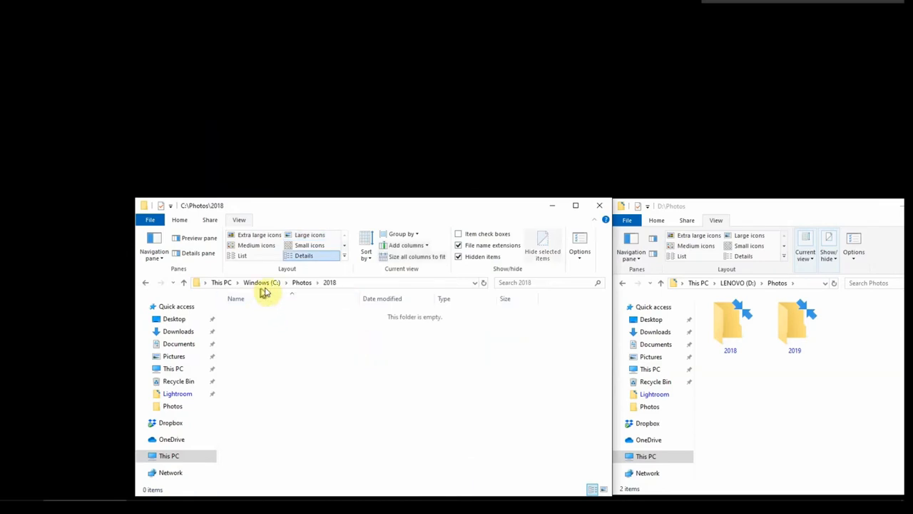
mouse_move(330, 288)
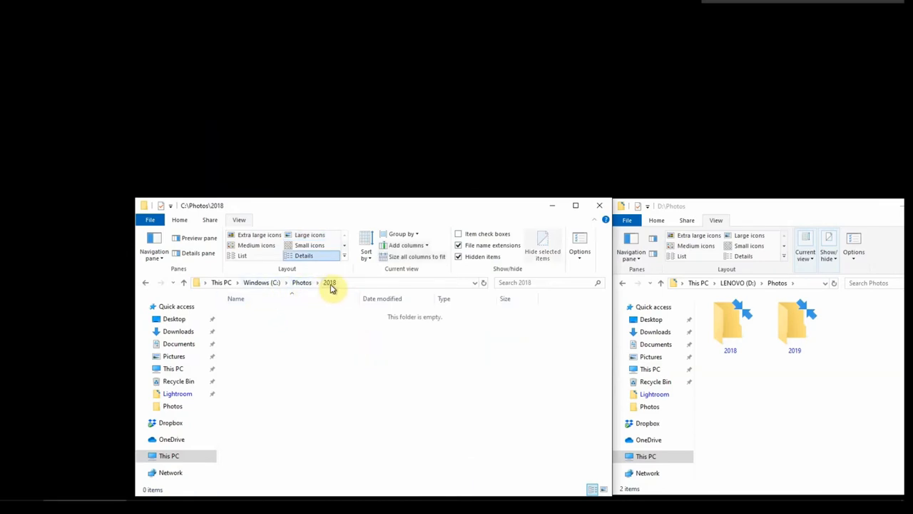
mouse_move(289, 289)
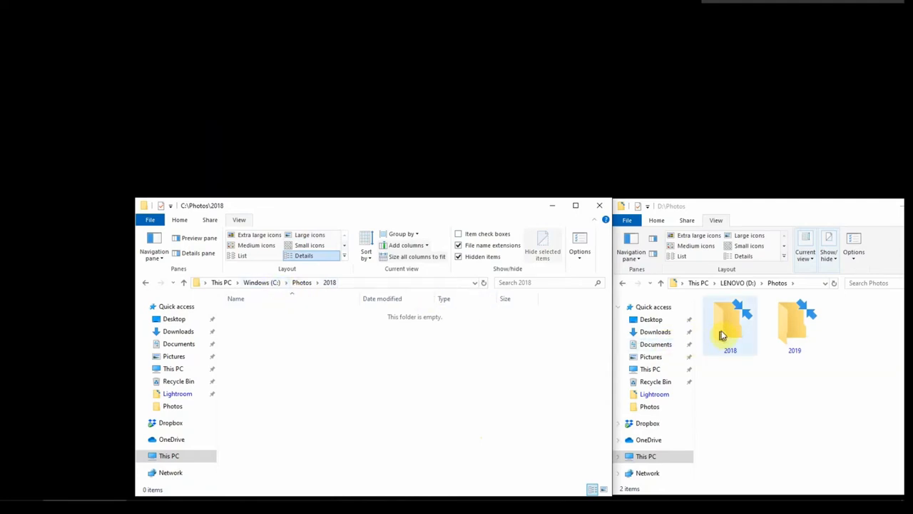
double_click(730, 325)
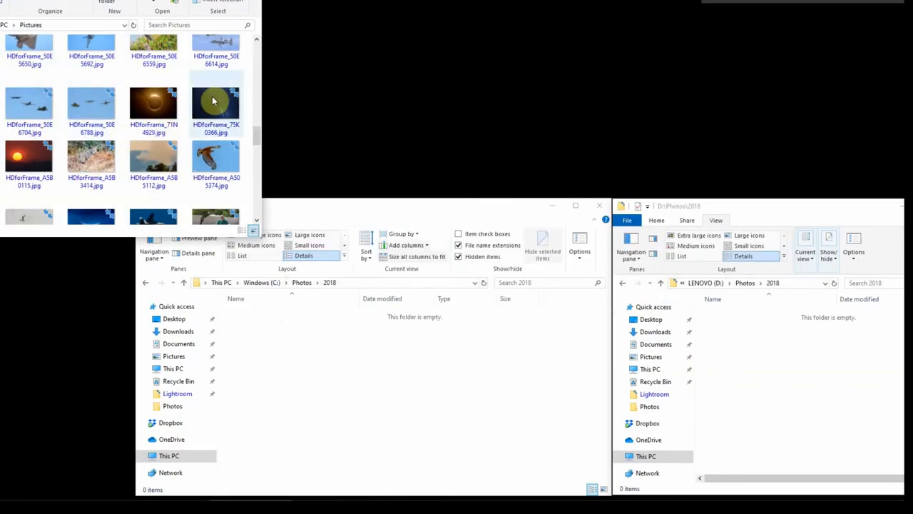
Drag the meteor photo HDforFrame_75K0366.jpg from Pictures into D:\Photos\2018
left_click_drag(216, 104, 763, 371)
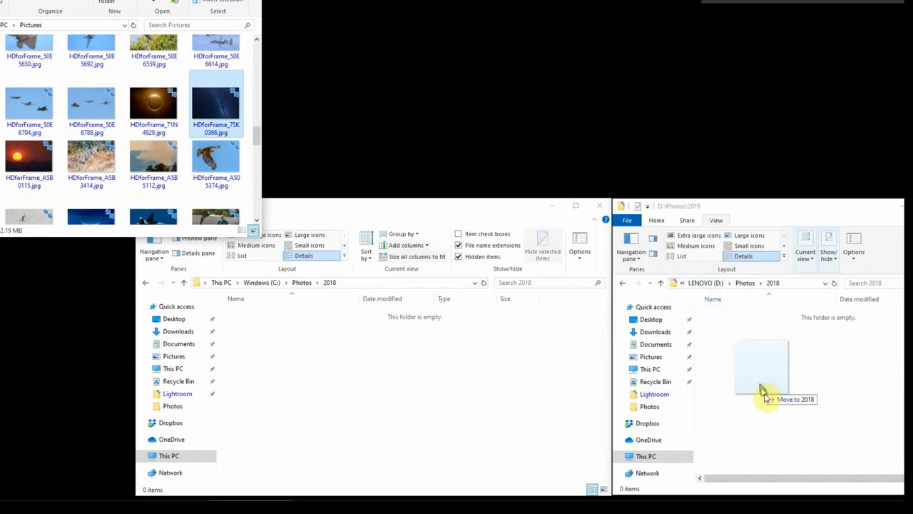
left_click_drag(216, 104, 762, 369)
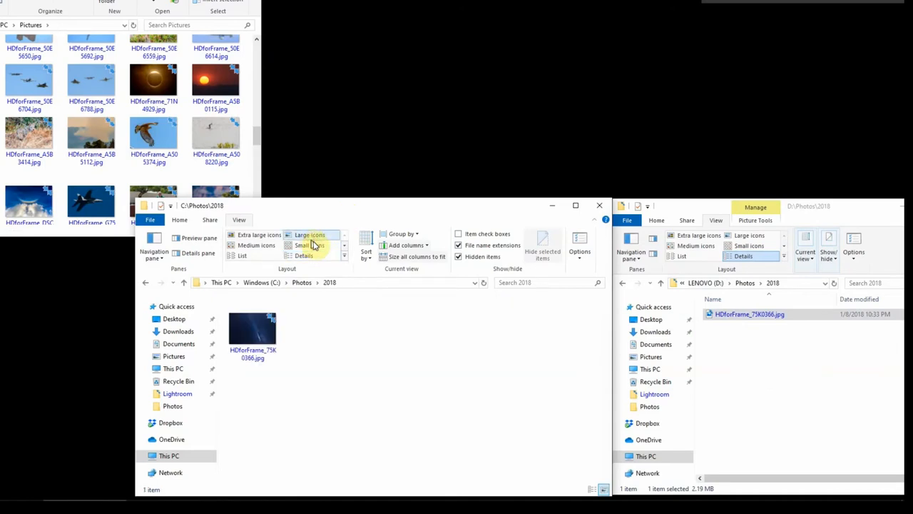
mouse_move(403, 329)
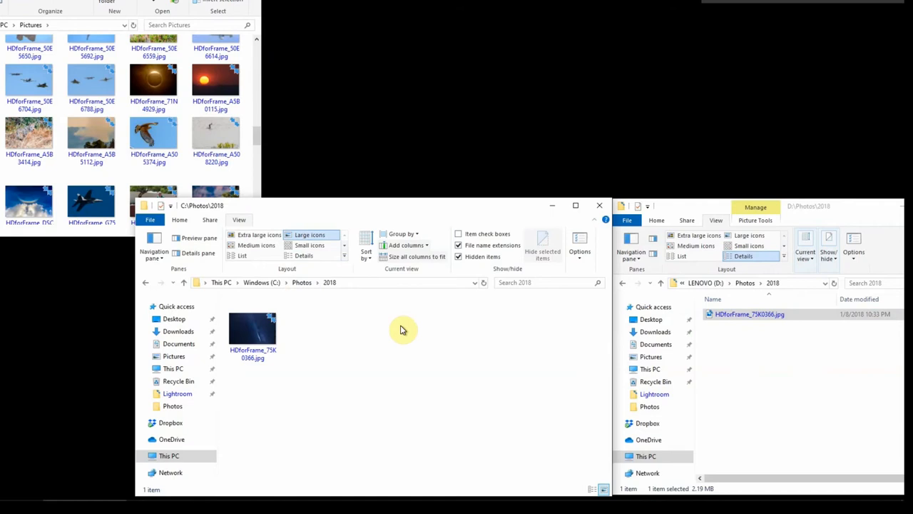
mouse_move(727, 264)
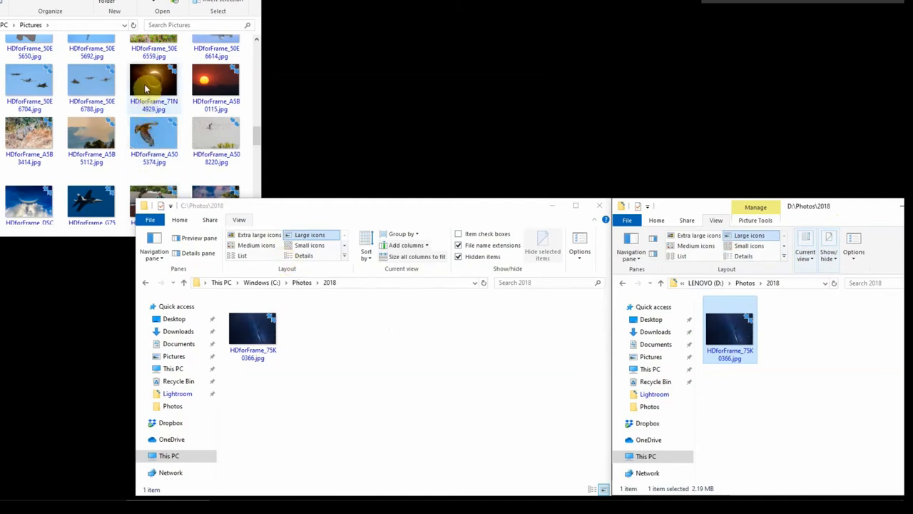
Move eclipse photo HDforFrame_71N4929.jpg into D:\Photos\2018 and open it from C:\Photos\2018
left_click_drag(154, 84, 322, 314)
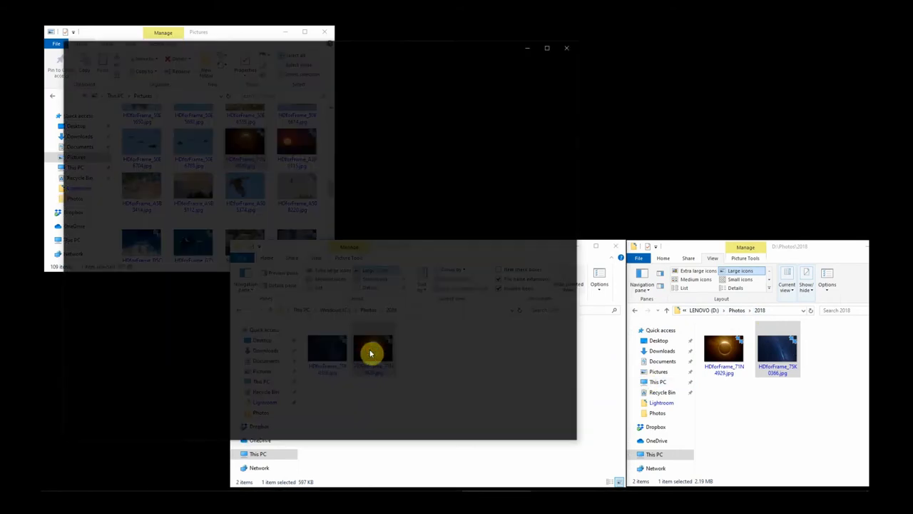
double_click(371, 350)
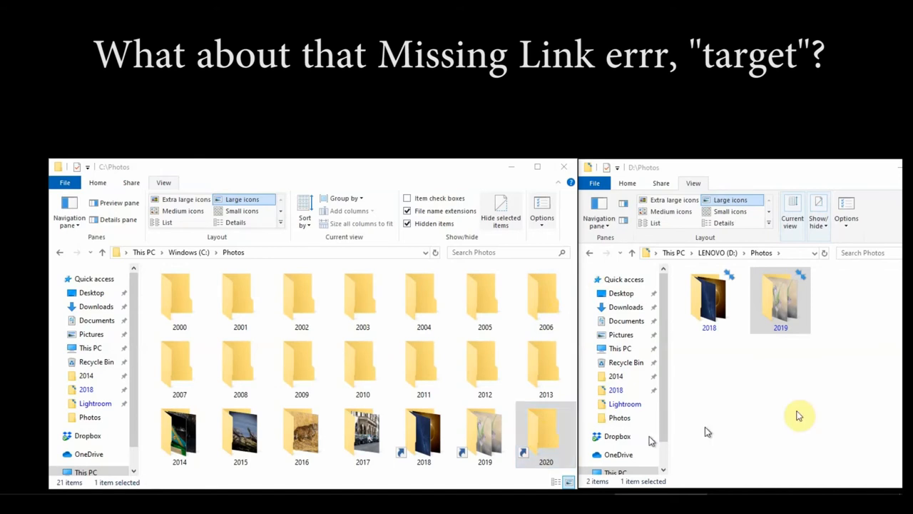
mouse_move(854, 341)
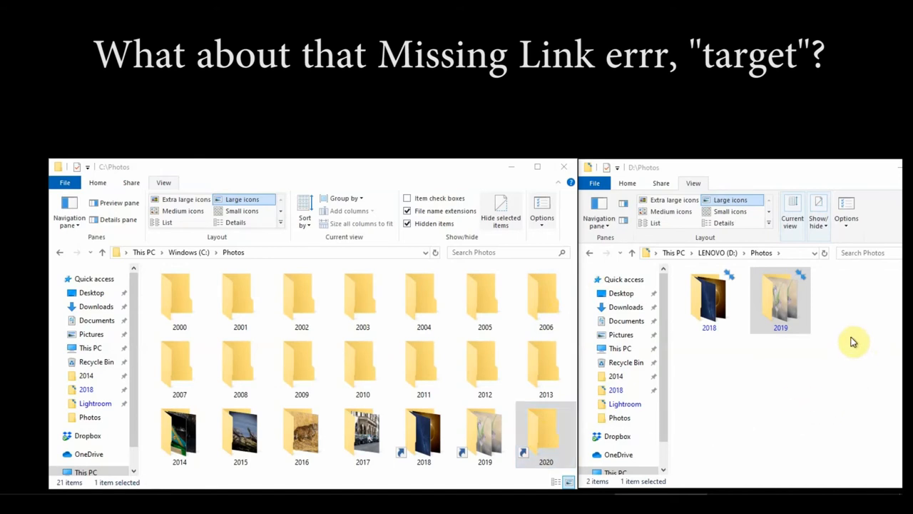
left_click(546, 435)
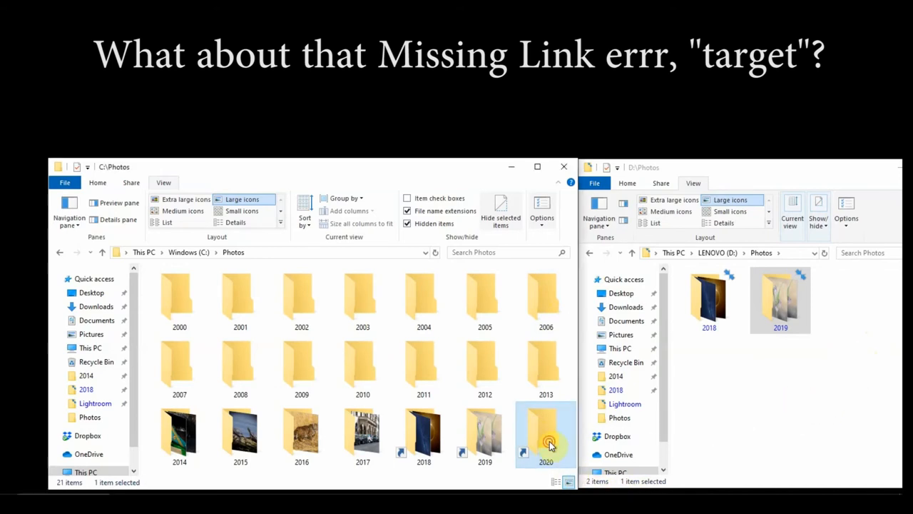
double_click(546, 435)
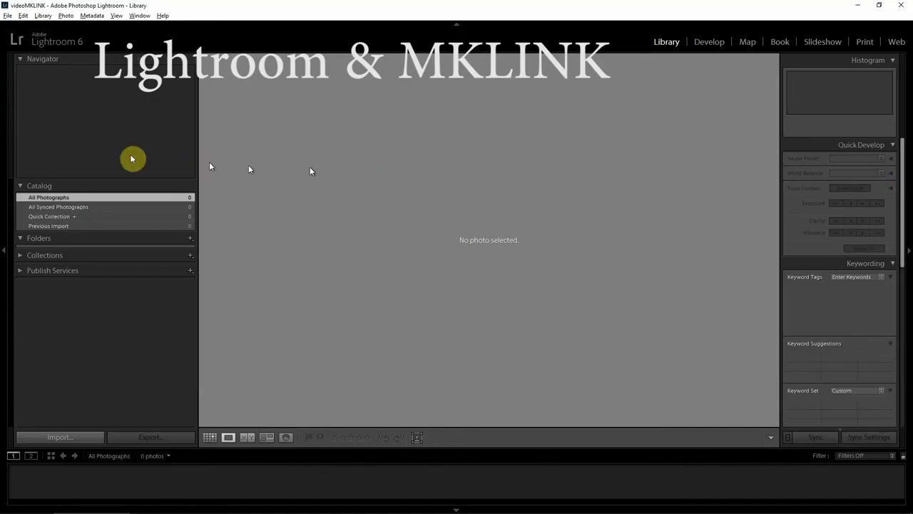
mouse_move(59, 104)
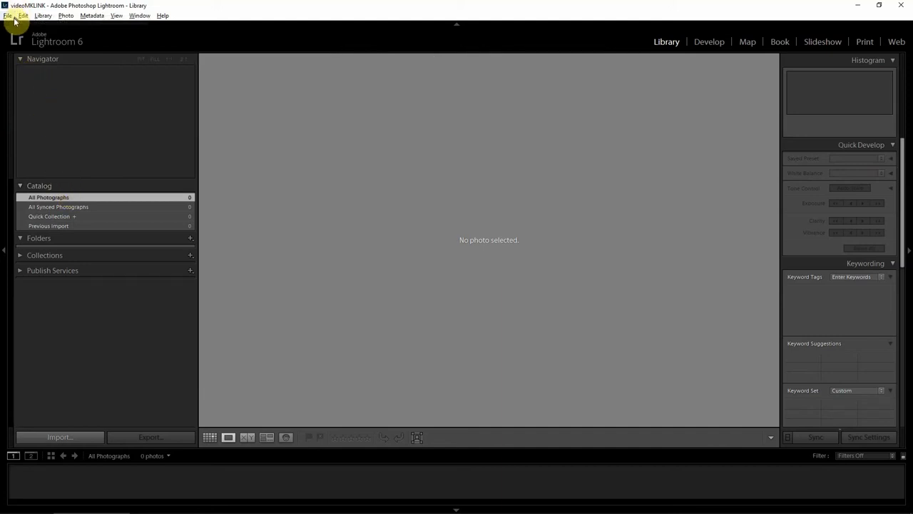
Open the File options in the Library module to start an import
left_click(59, 437)
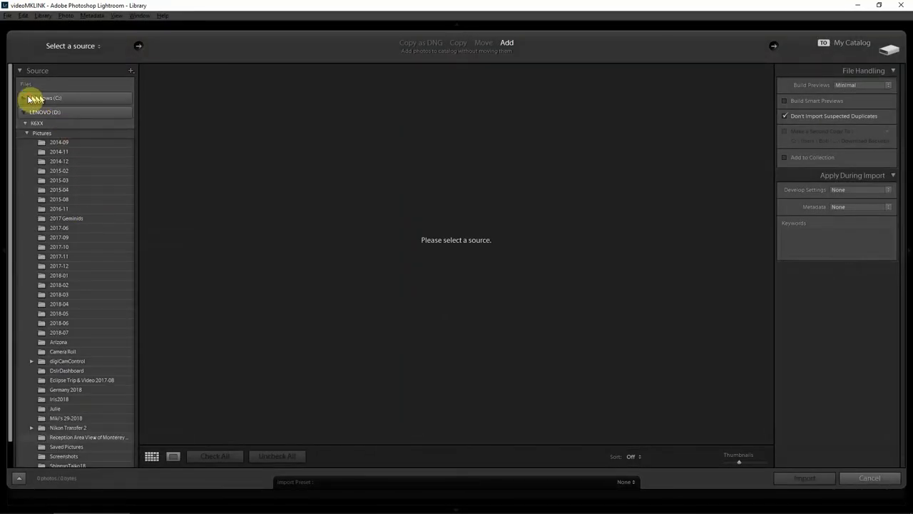
Import the ten photos from C:\Photos and its year subfolders into the catalog
left_click(24, 98)
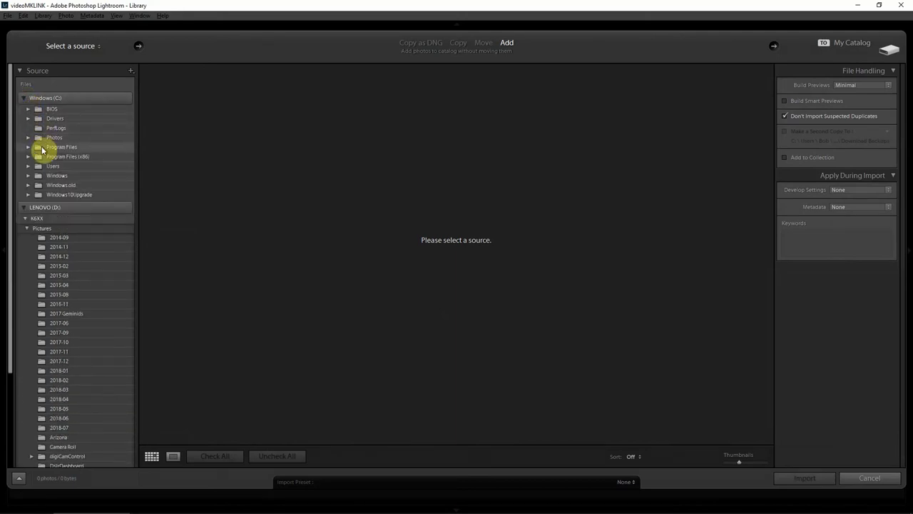
left_click(54, 137)
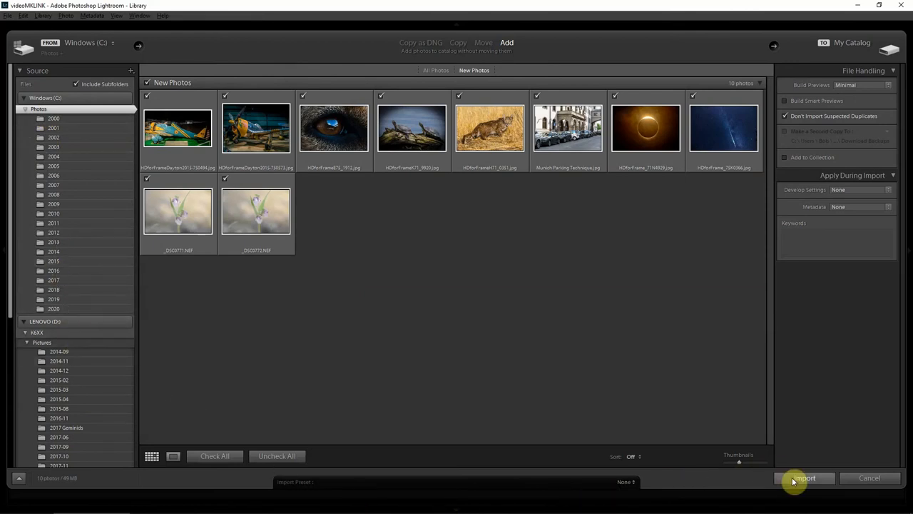
left_click(804, 478)
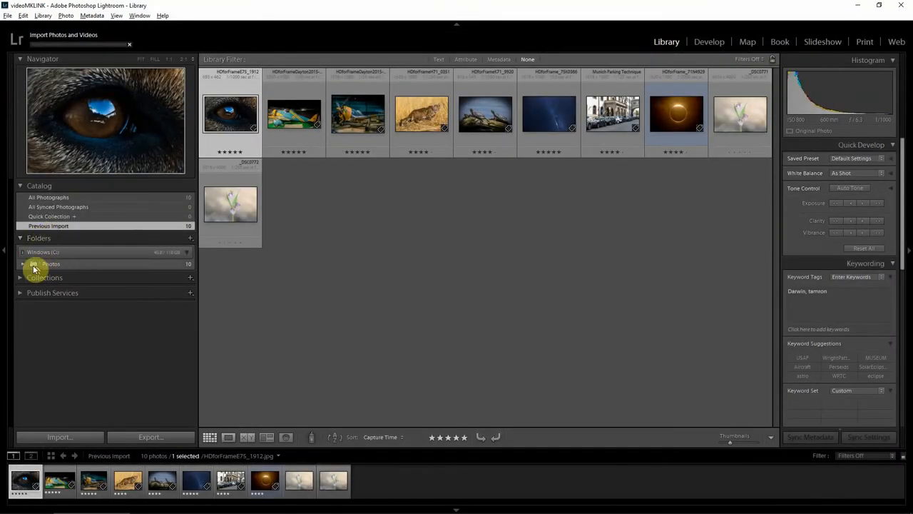
Expand Photos and browse the 2017, 2015, 2014, 2018 and 2019 year folders
left_click(24, 263)
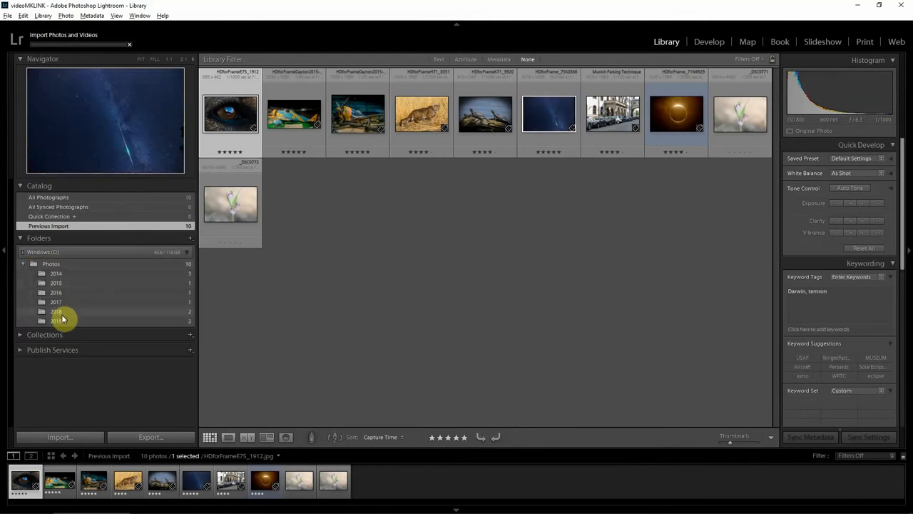
left_click(55, 301)
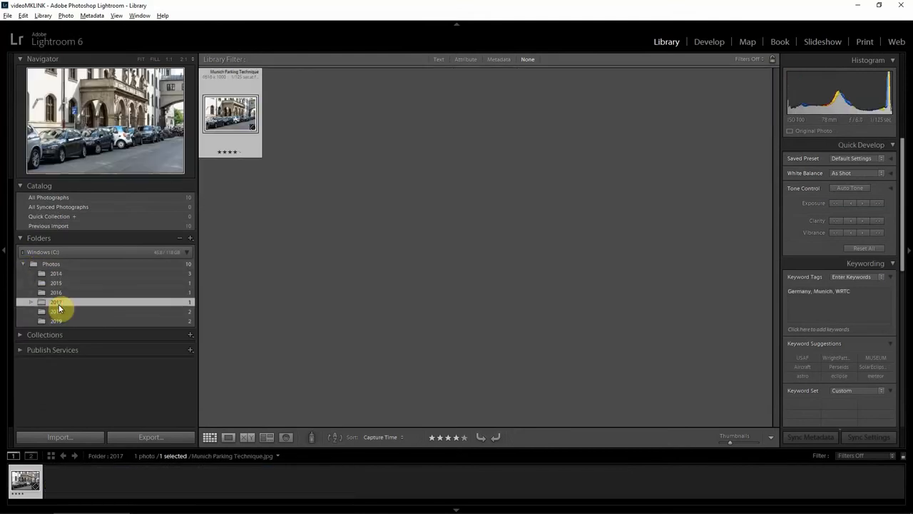
left_click(56, 283)
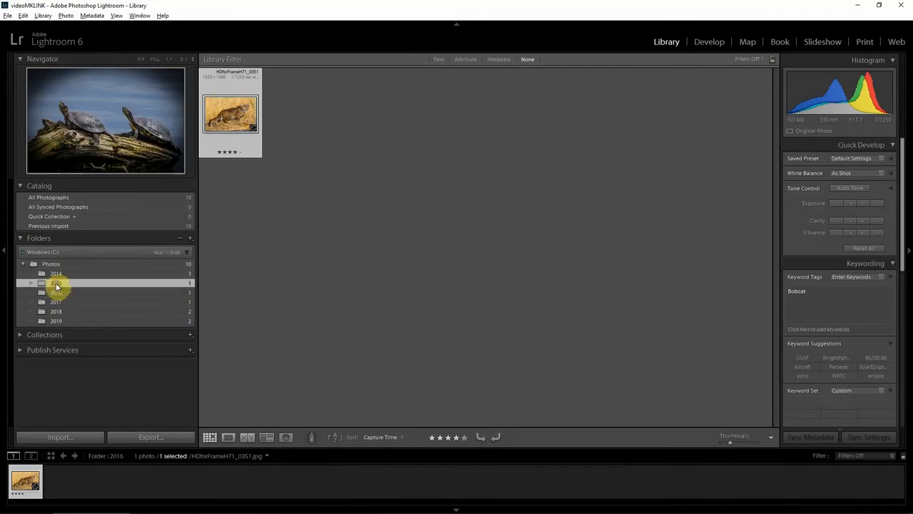
left_click(56, 273)
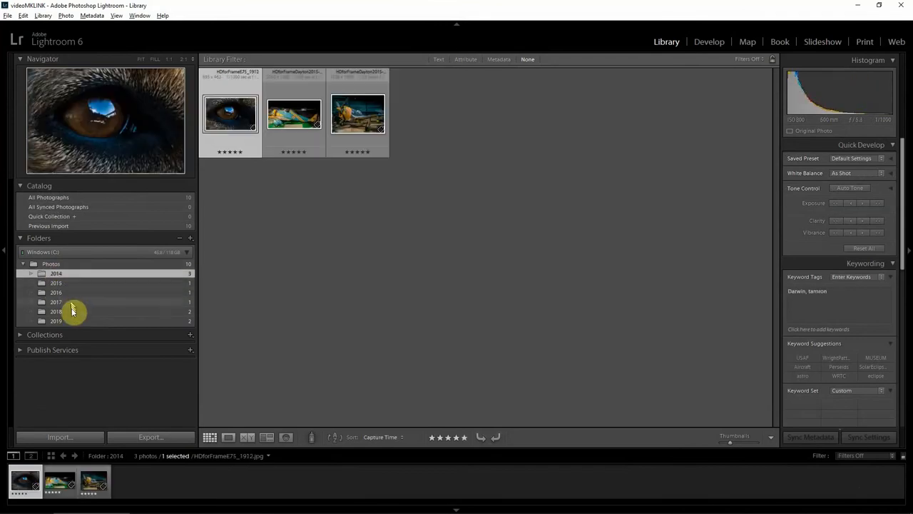
left_click(56, 311)
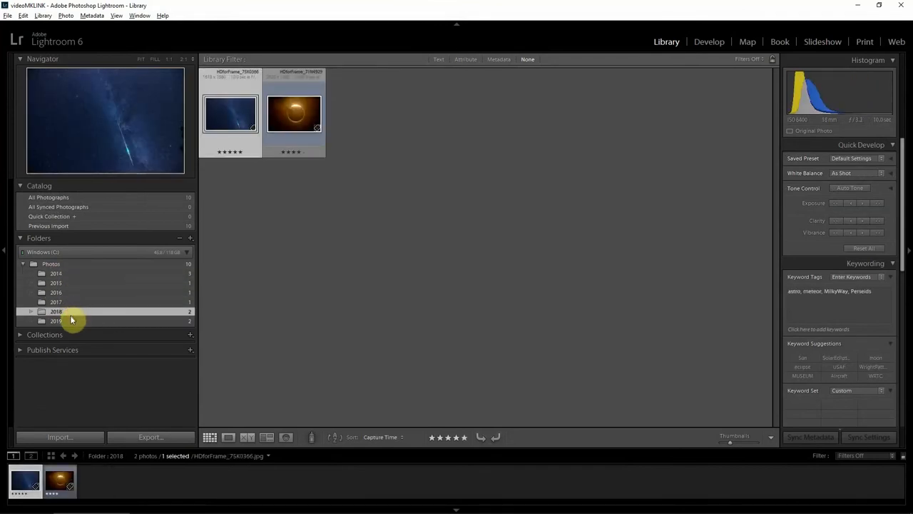
left_click(56, 320)
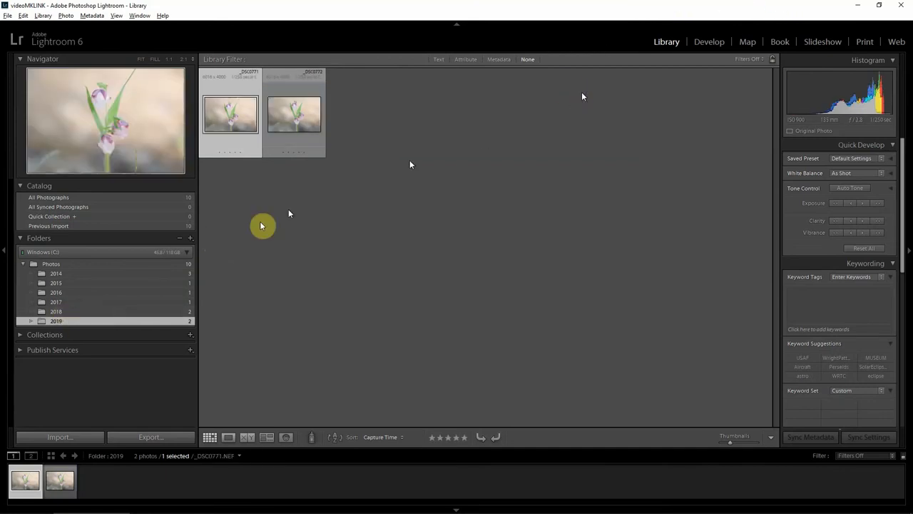
Return to the 2018 folder and select the meteor and eclipse photos
left_click(55, 311)
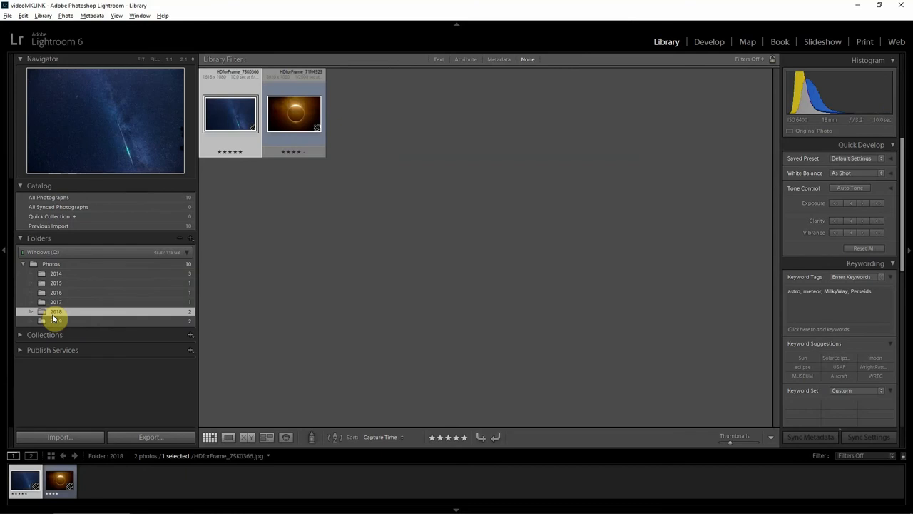
mouse_move(92, 308)
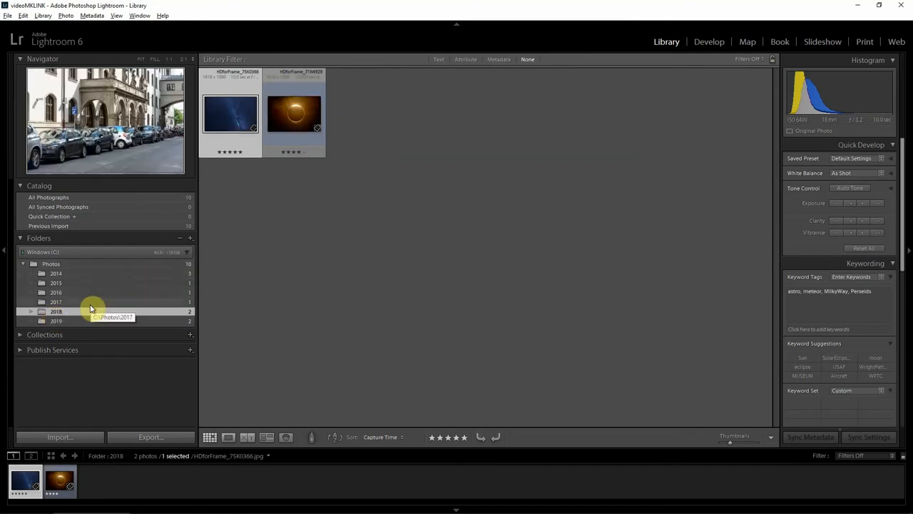
left_click(56, 311)
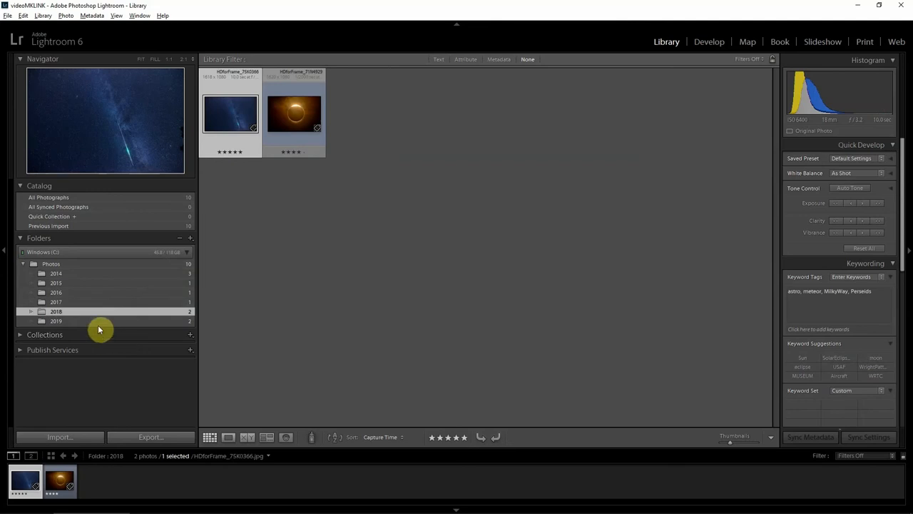
mouse_move(98, 320)
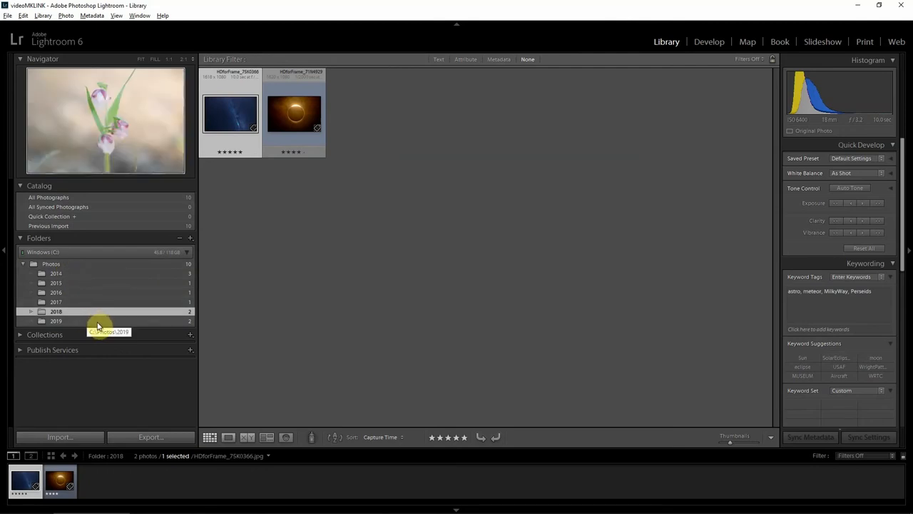
left_click(231, 114)
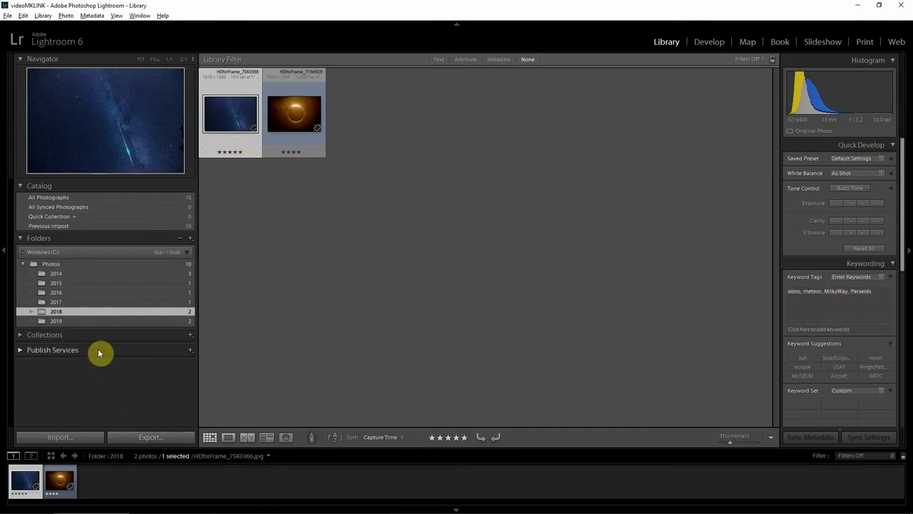
left_click(293, 114)
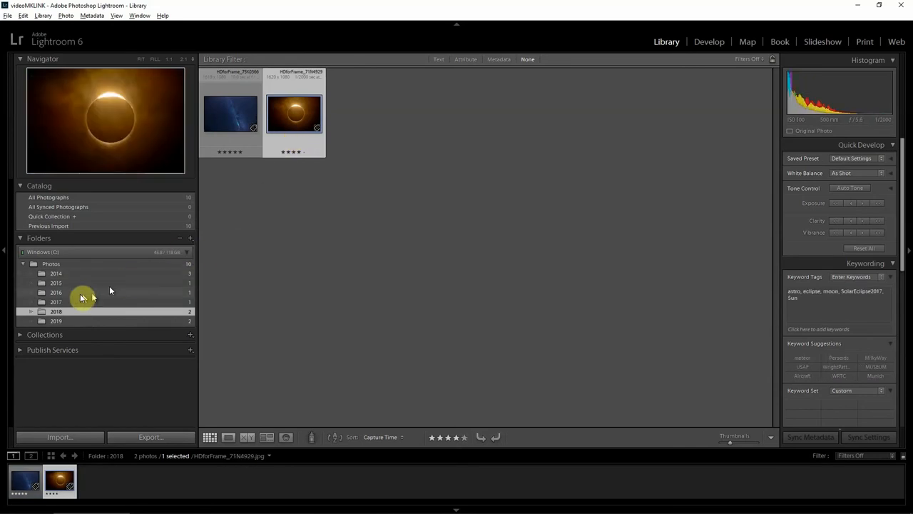
Check the 2014 and 2018 folders, then show all 11 photos in Photos
left_click(56, 273)
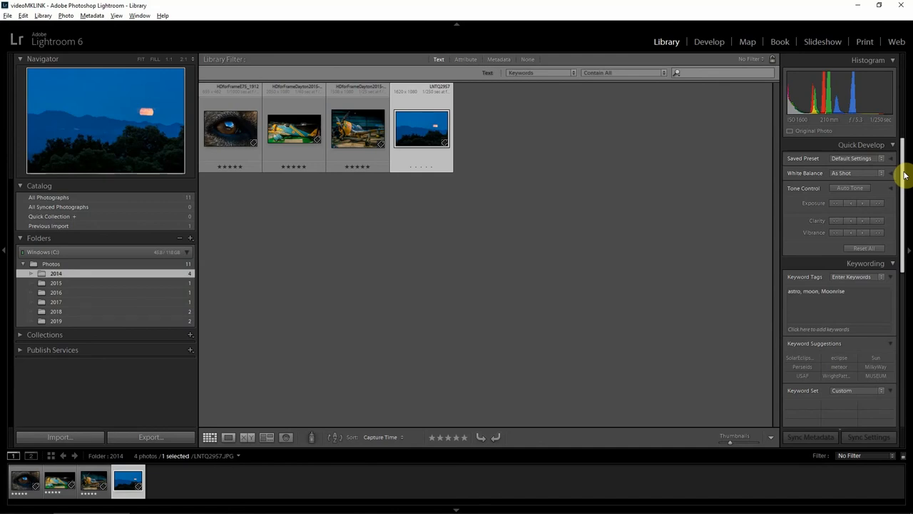
mouse_move(733, 139)
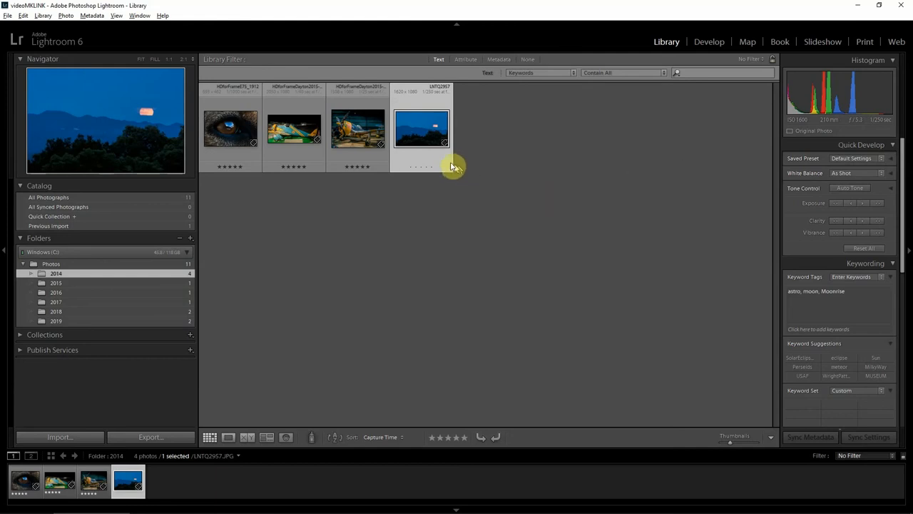
mouse_move(164, 281)
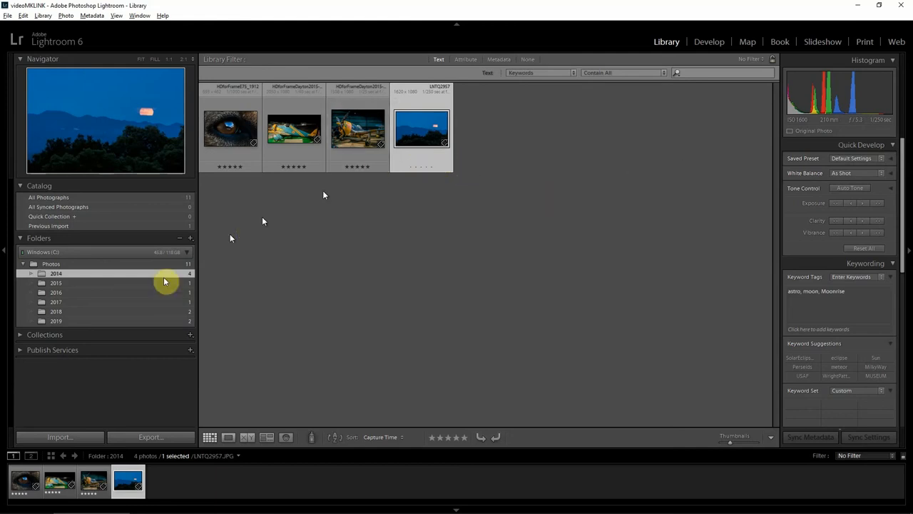
left_click(55, 311)
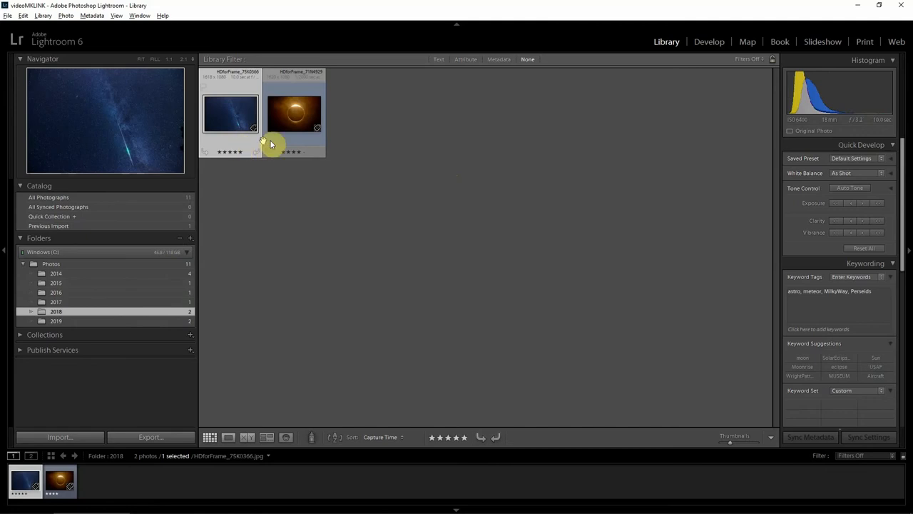
left_click(294, 115)
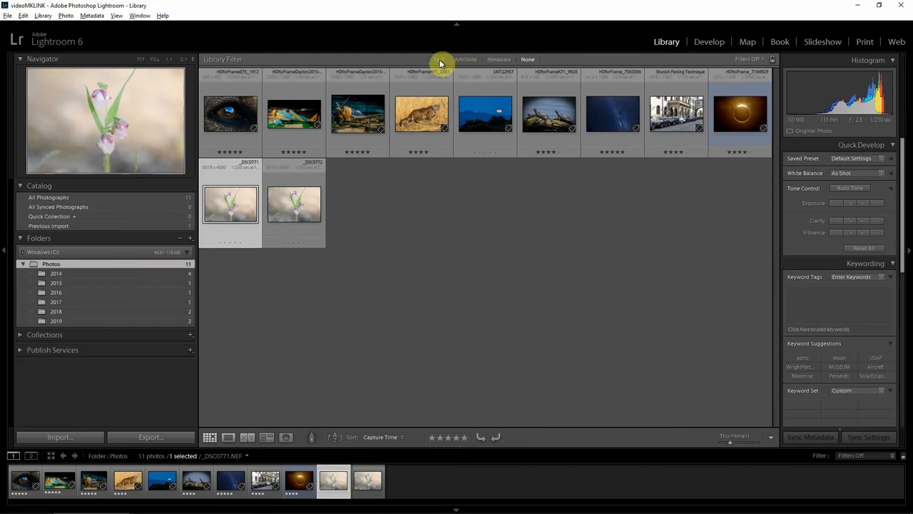
Filter the library by the text 'astro' and view the meteor photo large
left_click(439, 59)
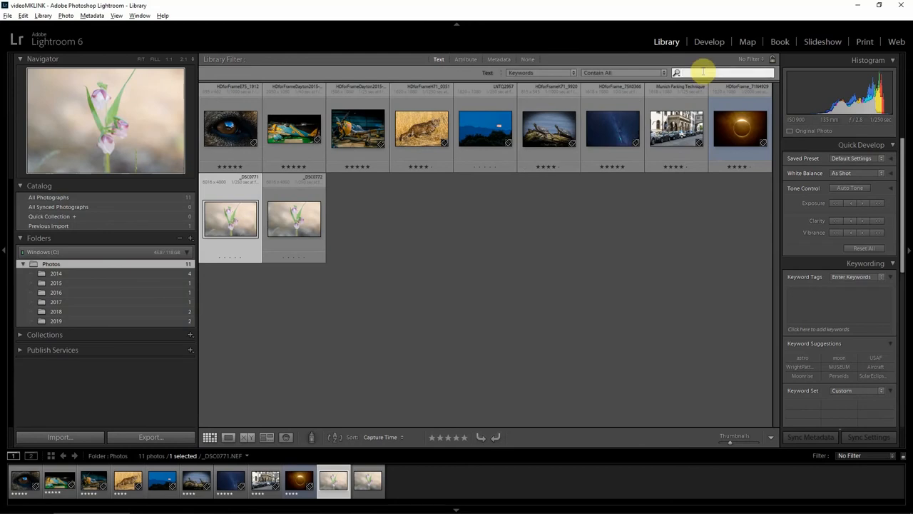
type("astro")
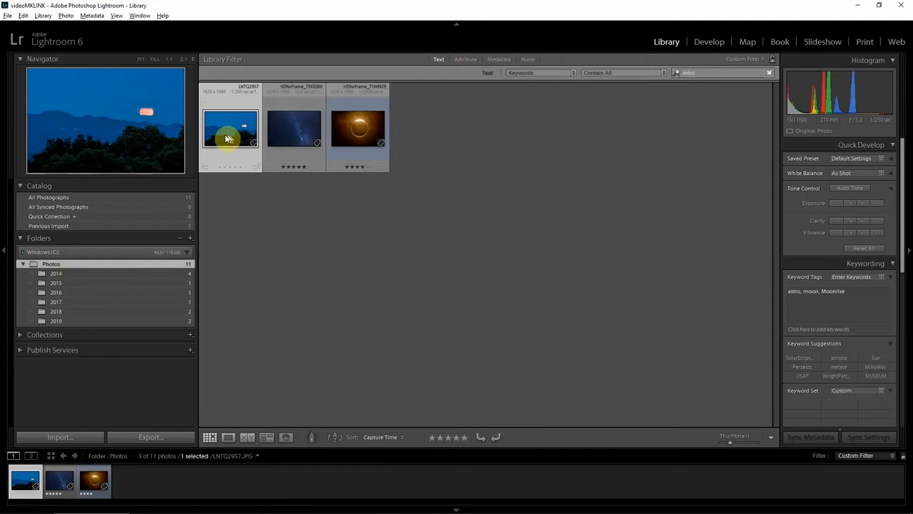
mouse_move(229, 132)
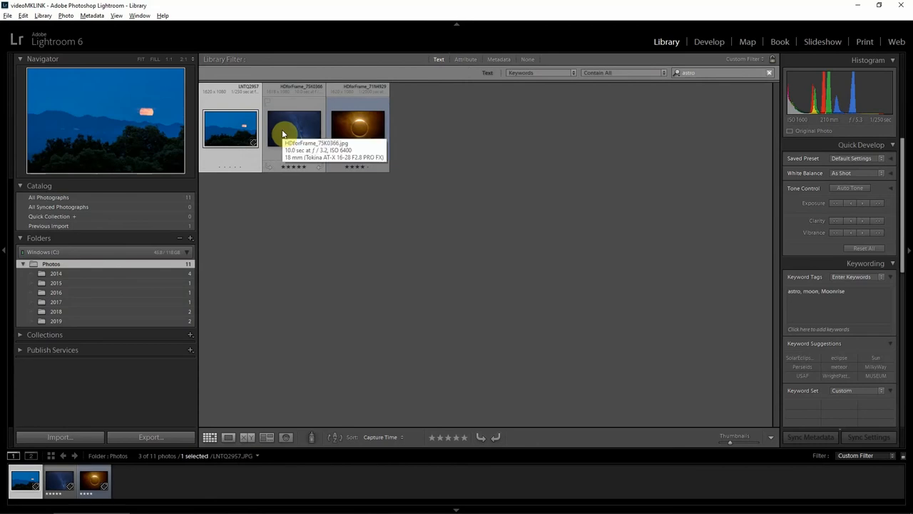
double_click(294, 127)
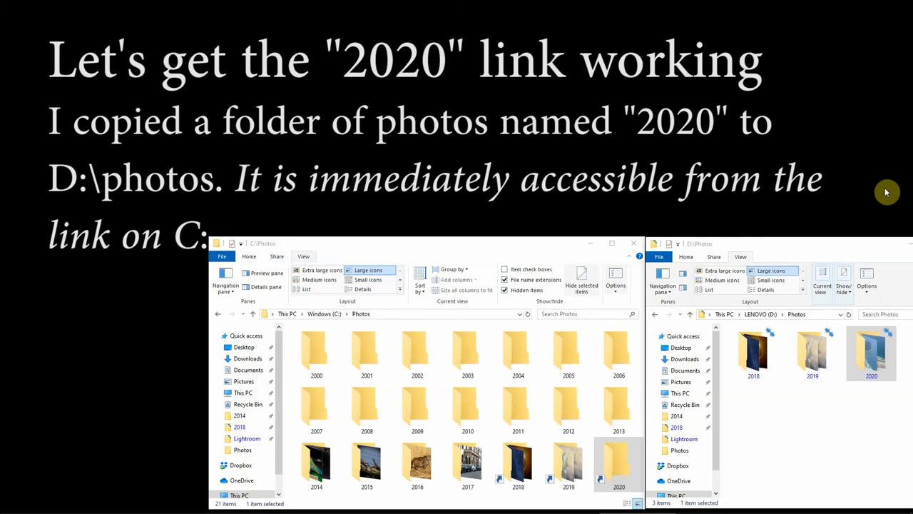
mouse_move(627, 346)
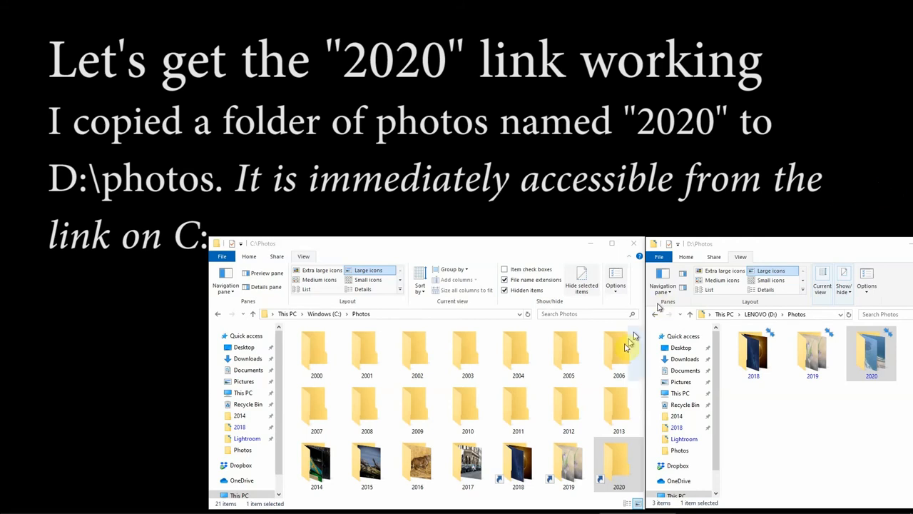
Open the linked 2020 folder inside C:\Photos in File Explorer
left_click(619, 464)
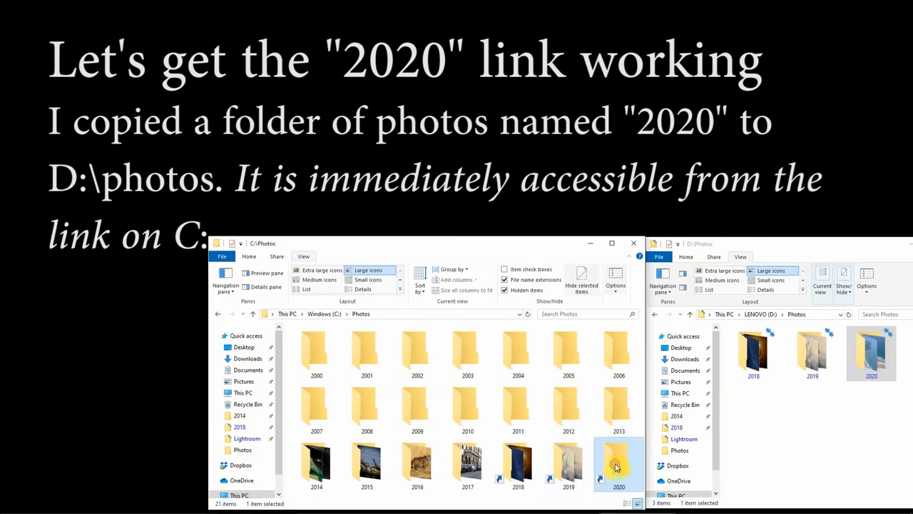
double_click(618, 464)
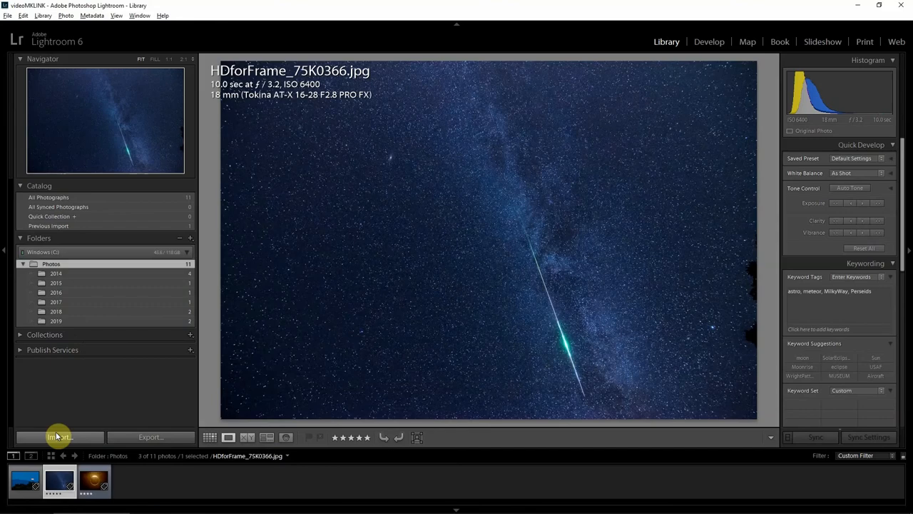
Import the 19 photos from the 2020 folder and select the dark sunset photo
left_click(59, 437)
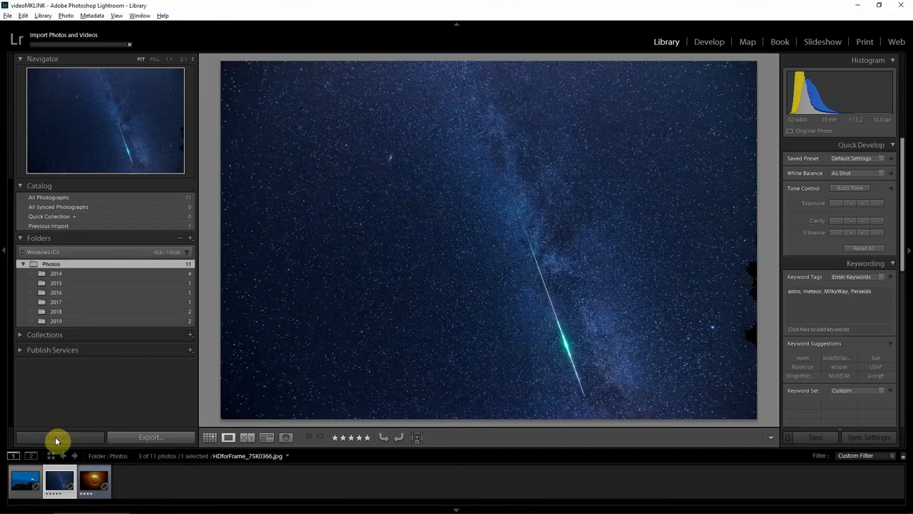
left_click(58, 437)
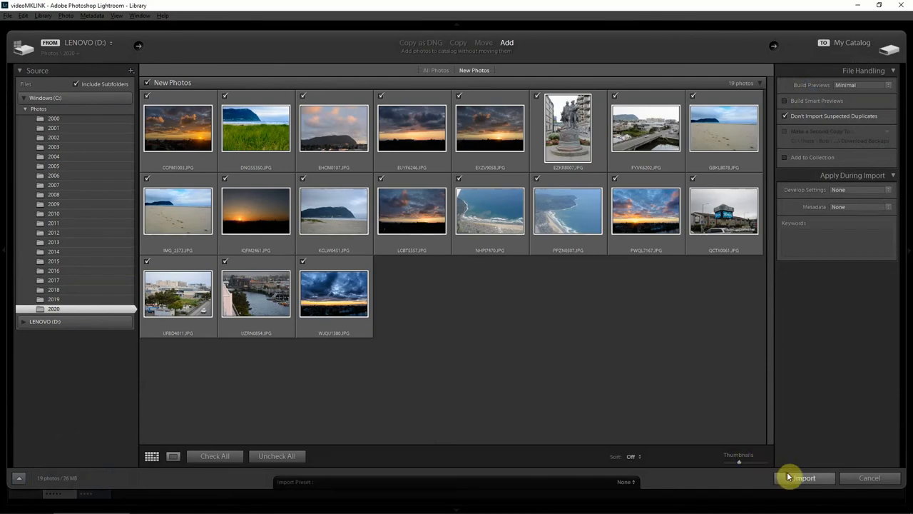
left_click(805, 477)
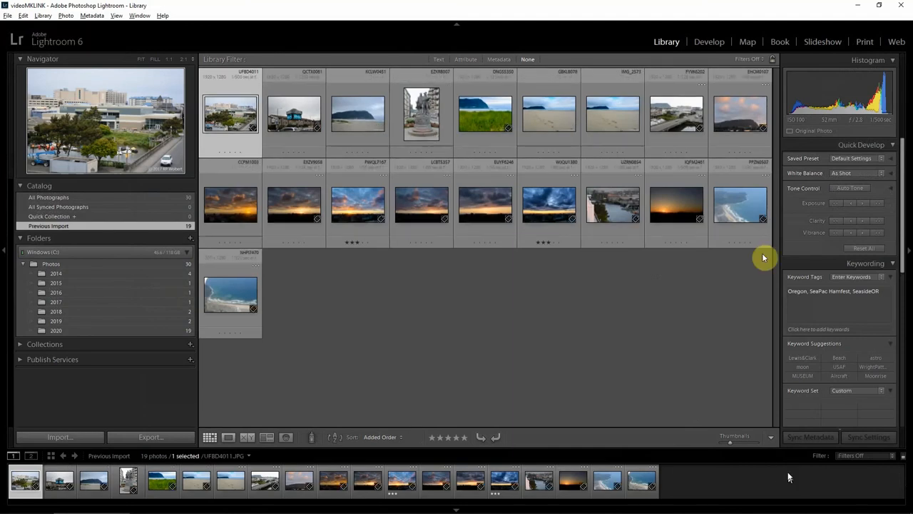
left_click(676, 203)
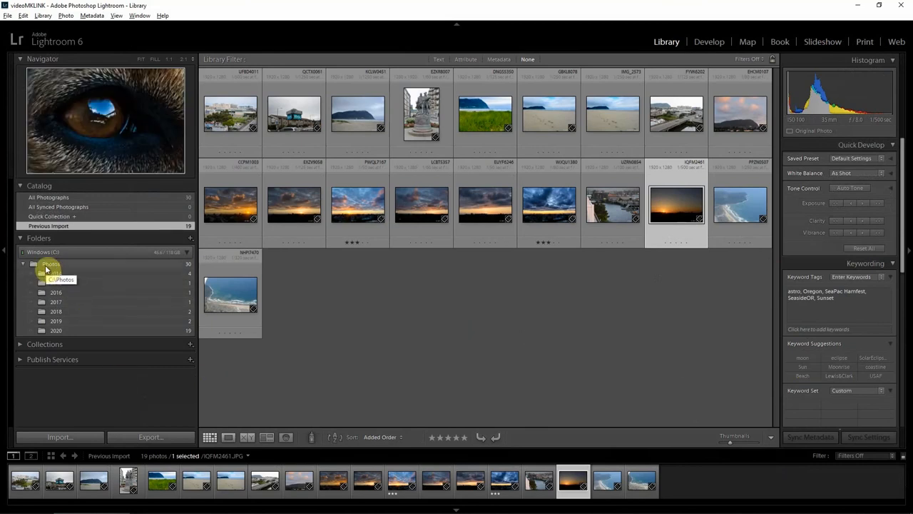
Search all Photos for 'astro' and inspect the 2020 sunset result
left_click(51, 264)
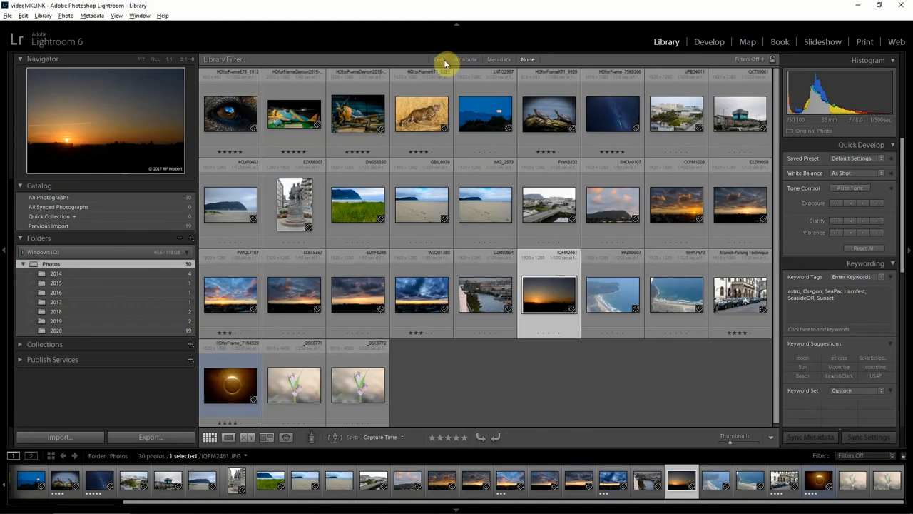
left_click(438, 59)
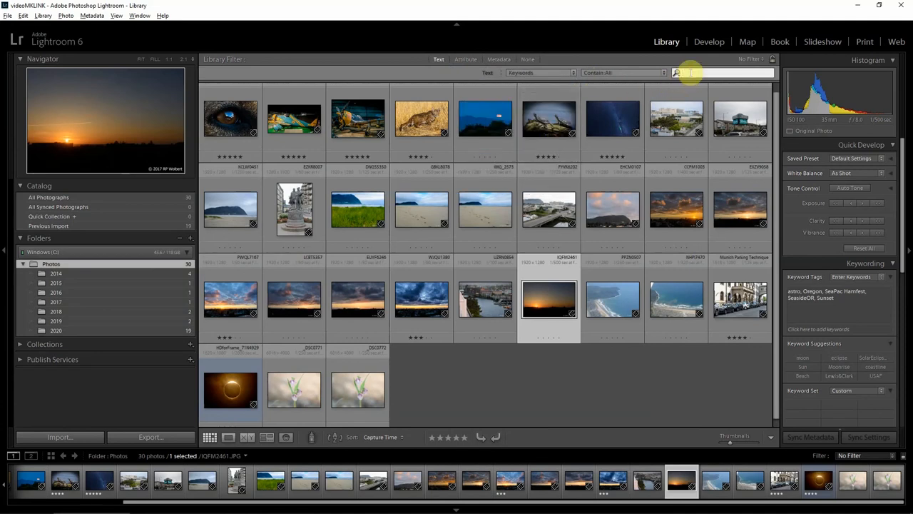
type("astro")
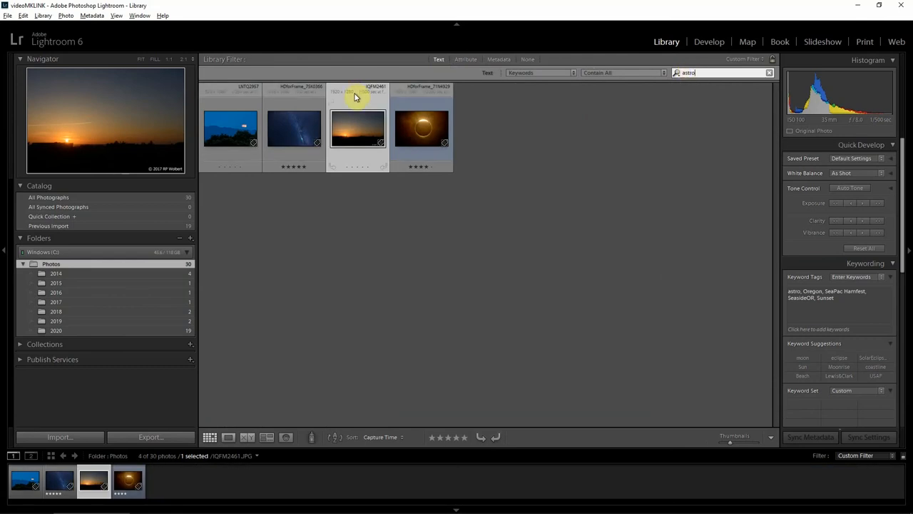
left_click(354, 96)
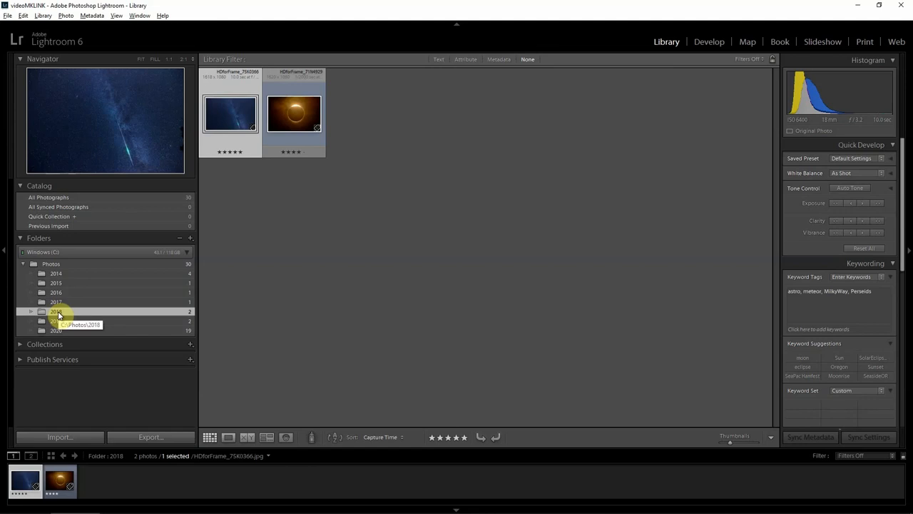
mouse_move(56, 321)
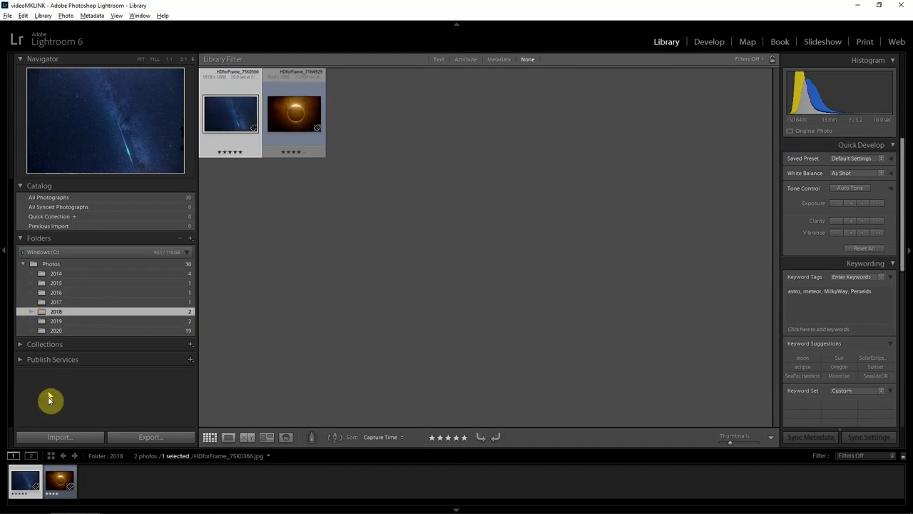
Import the D drive's 2018 folder photos, including the 2018-03 subfolder
left_click(59, 437)
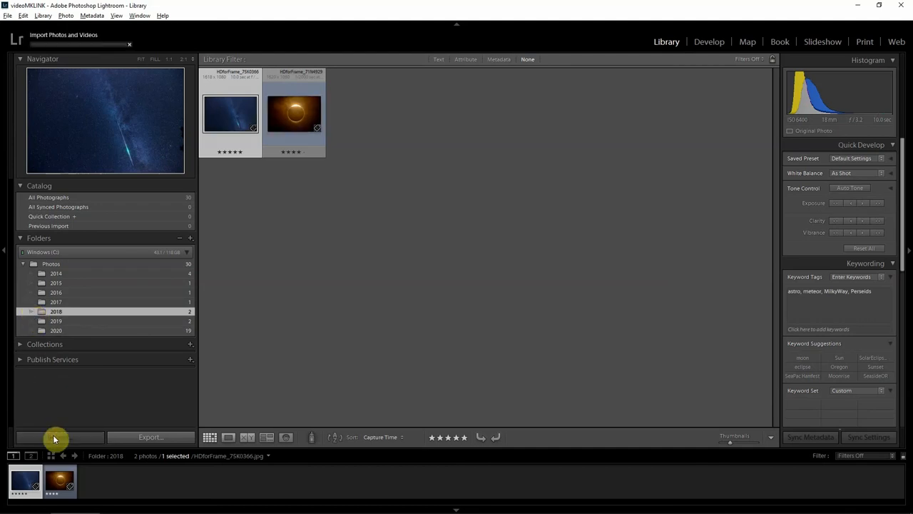
left_click(57, 438)
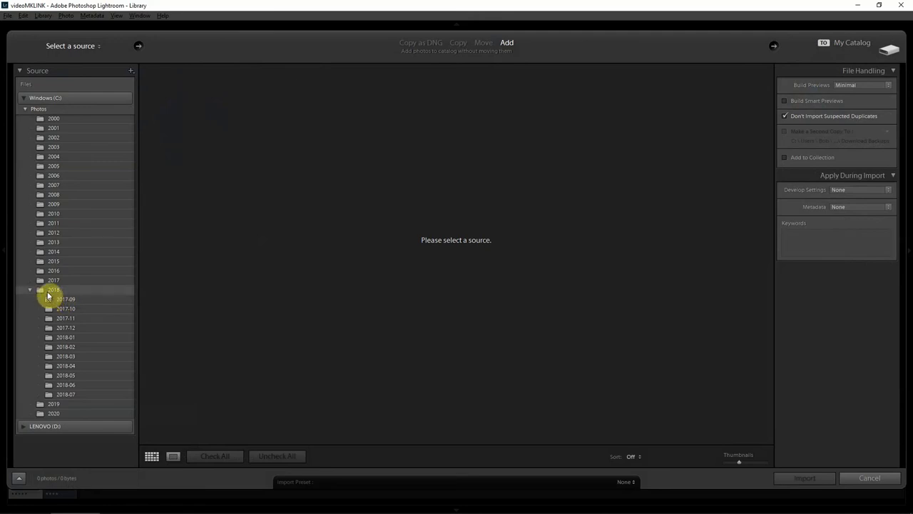
left_click(53, 289)
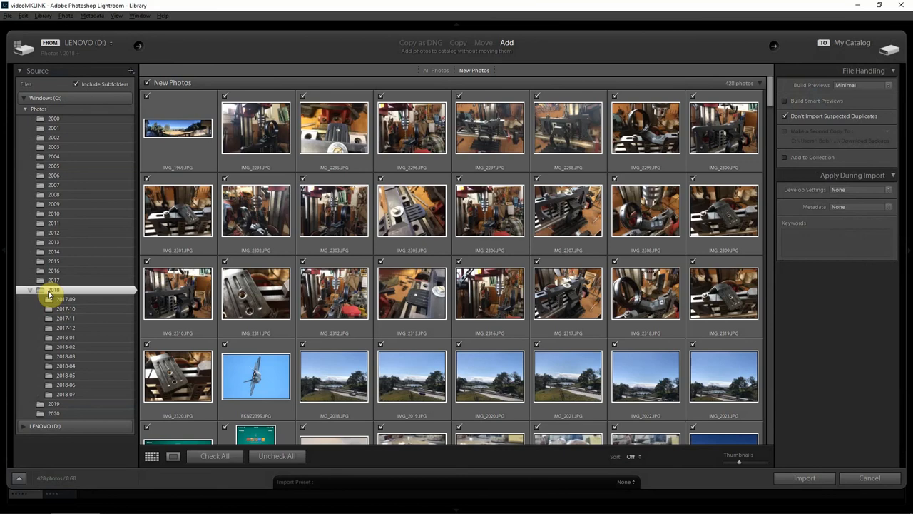
left_click(65, 318)
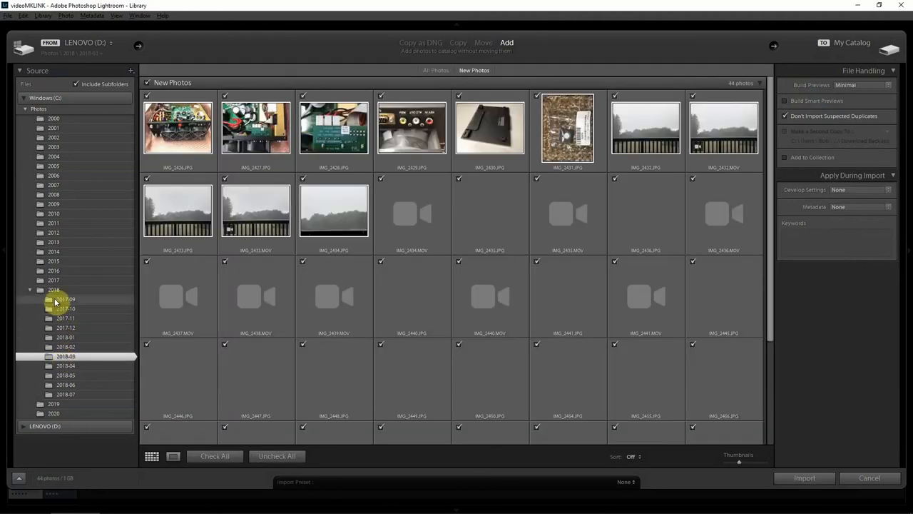
left_click(54, 290)
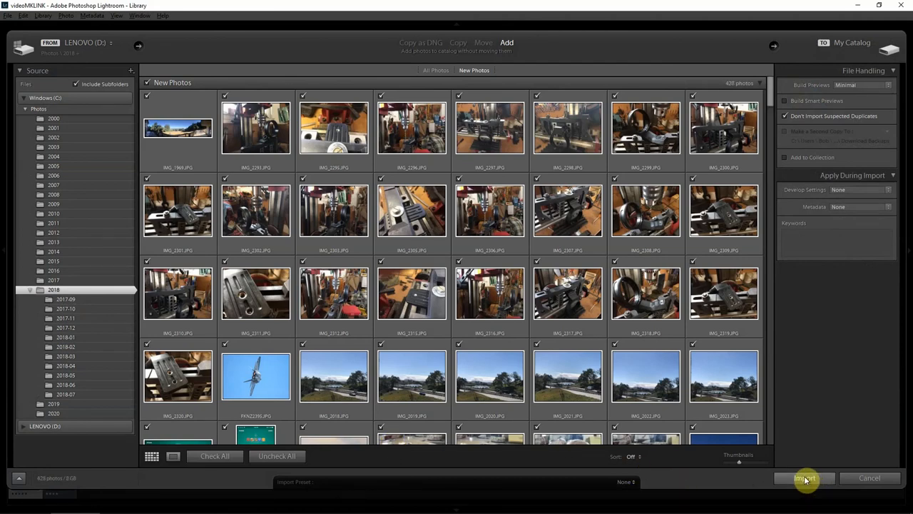
left_click(805, 478)
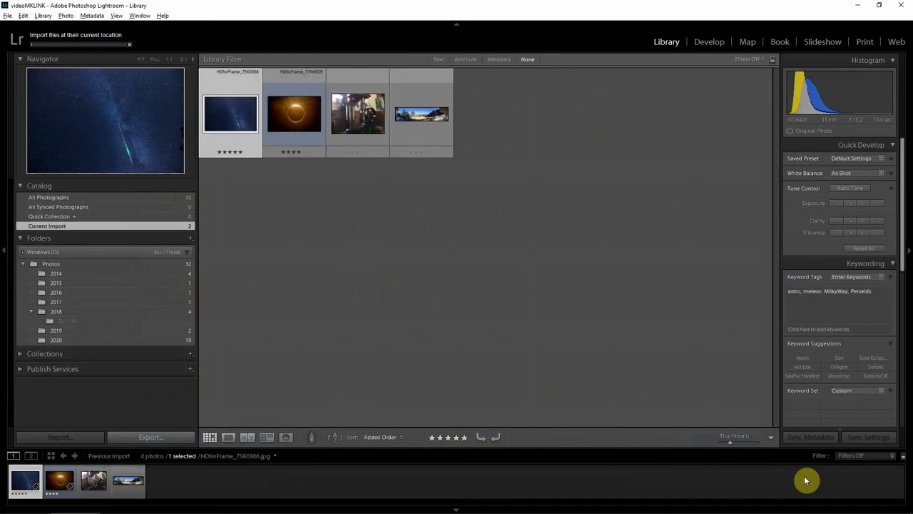